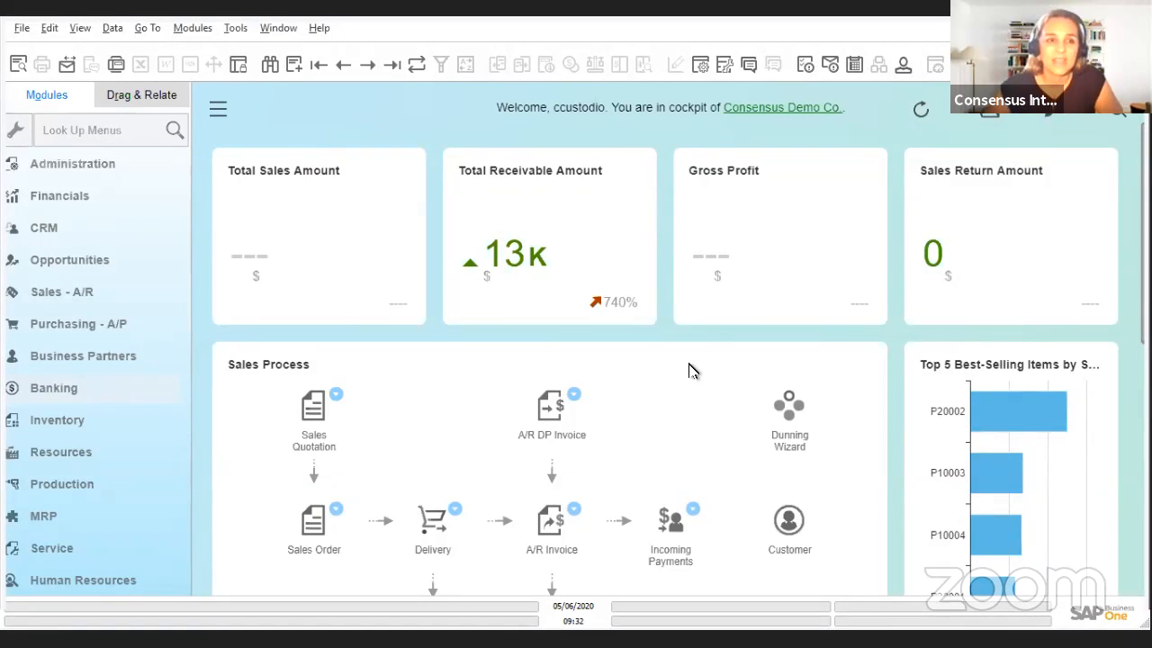
Step: Reach Business Partner Master Data from the Business Partners module
click(80, 324)
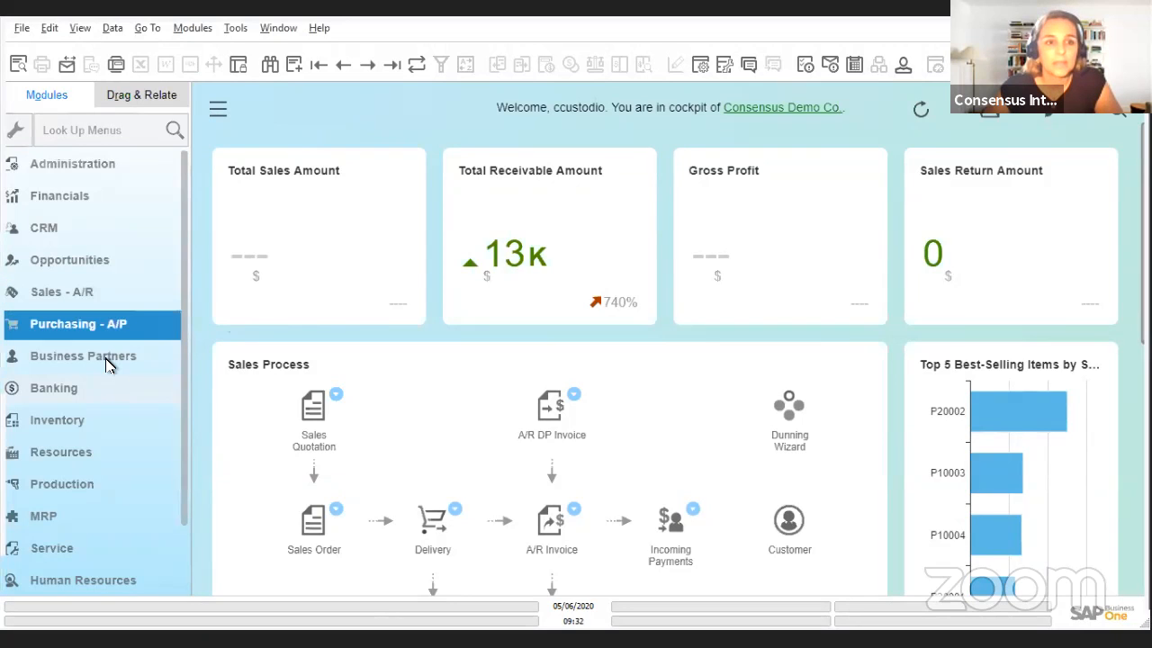
click(82, 357)
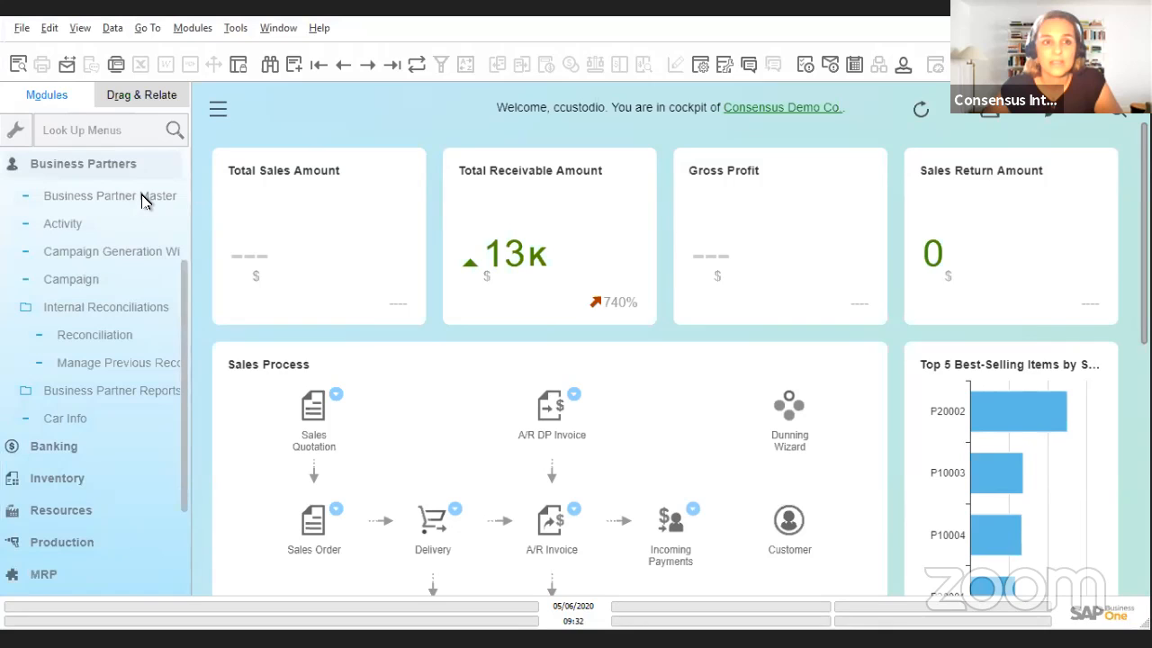
click(110, 194)
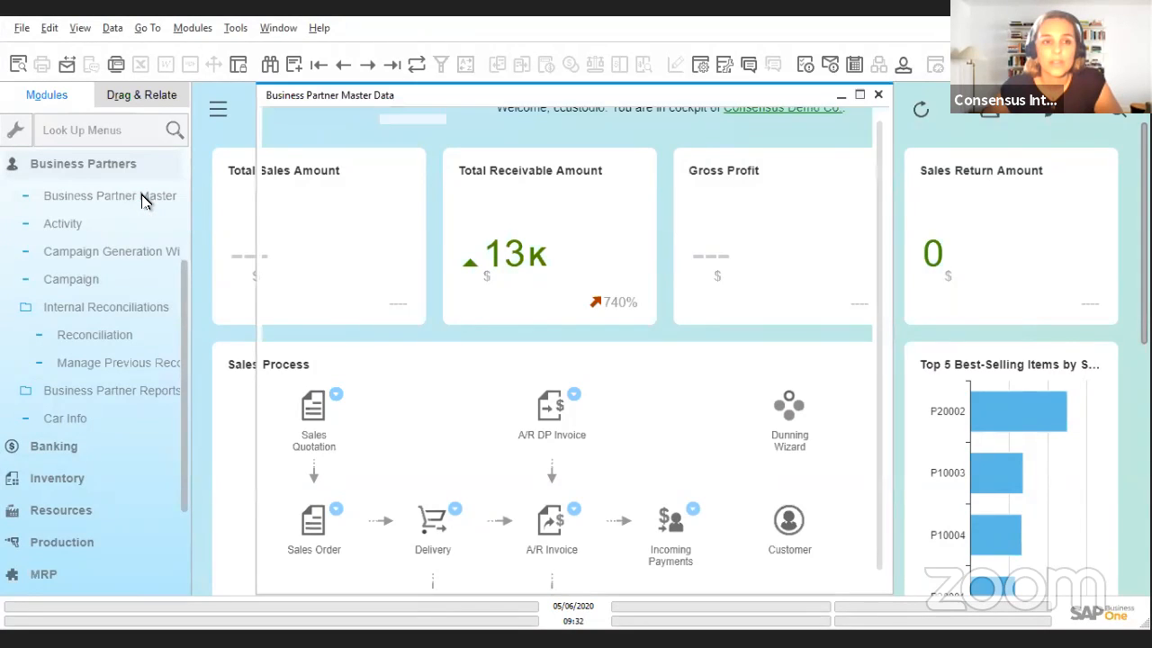
Step: Find the business partner by name 'mason' and display the MASON INC. record
click(108, 195)
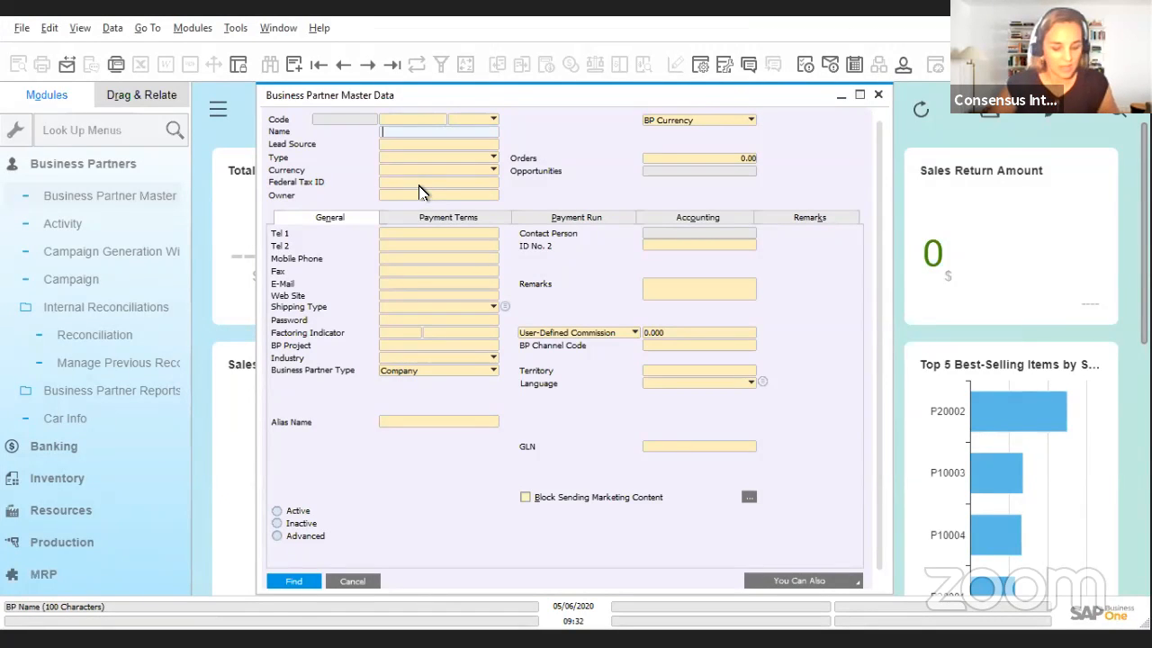
text(mason)
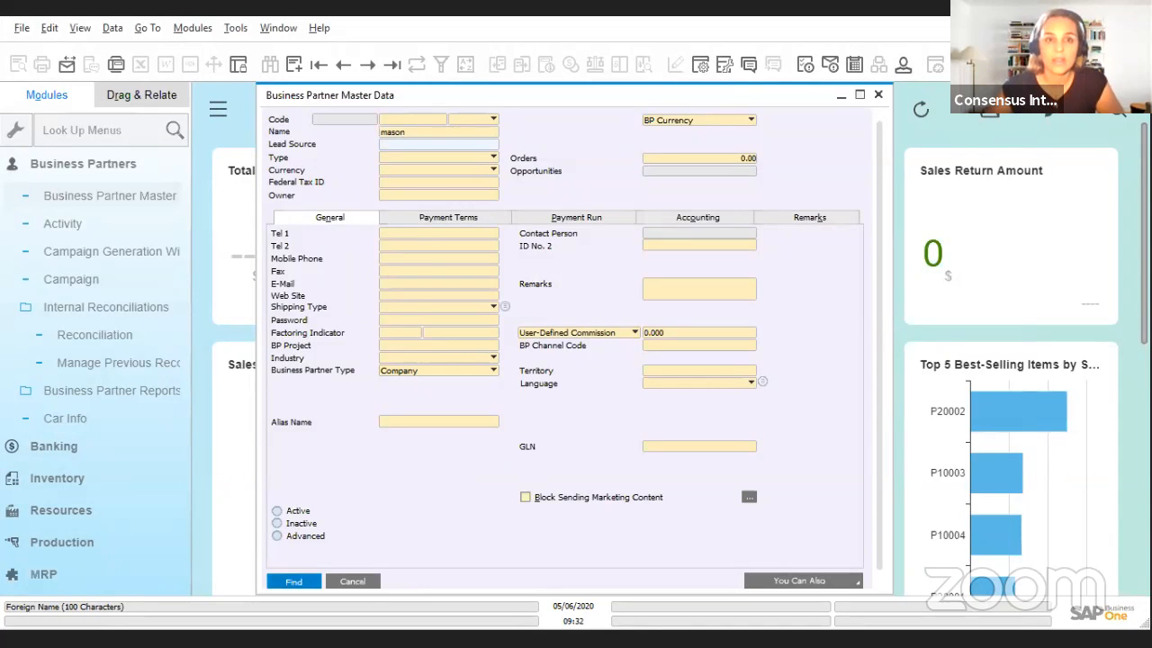
click(294, 580)
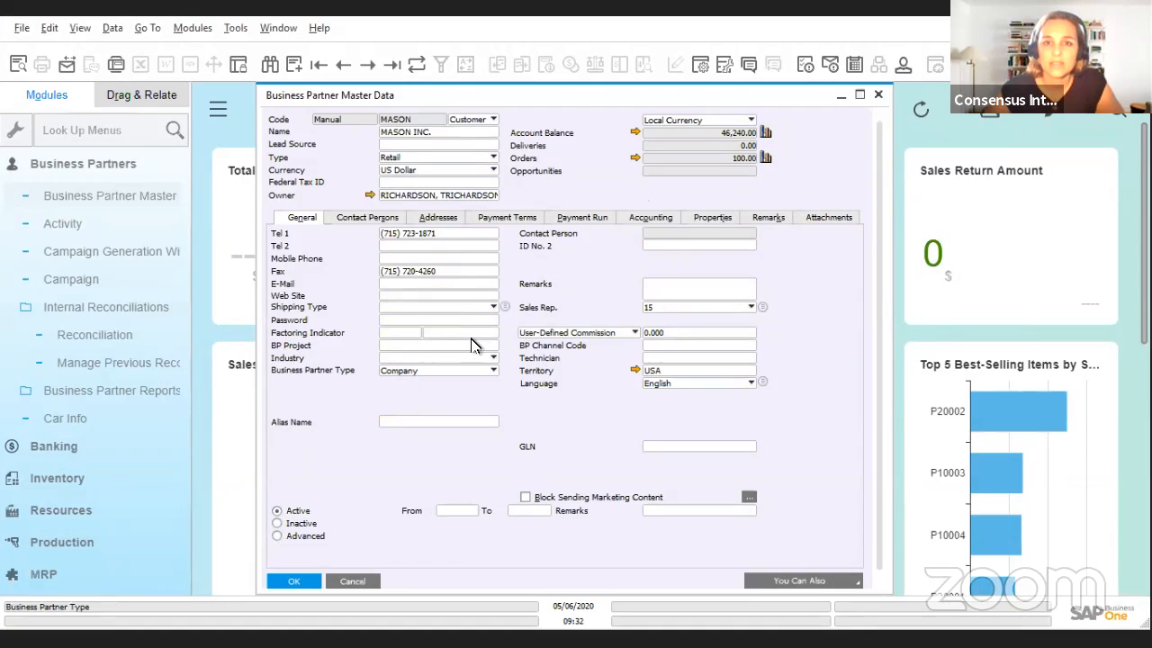
Step: Set V001 Sea Corp as MASON INC.'s connected vendor in Accounting, update and close the record
click(655, 216)
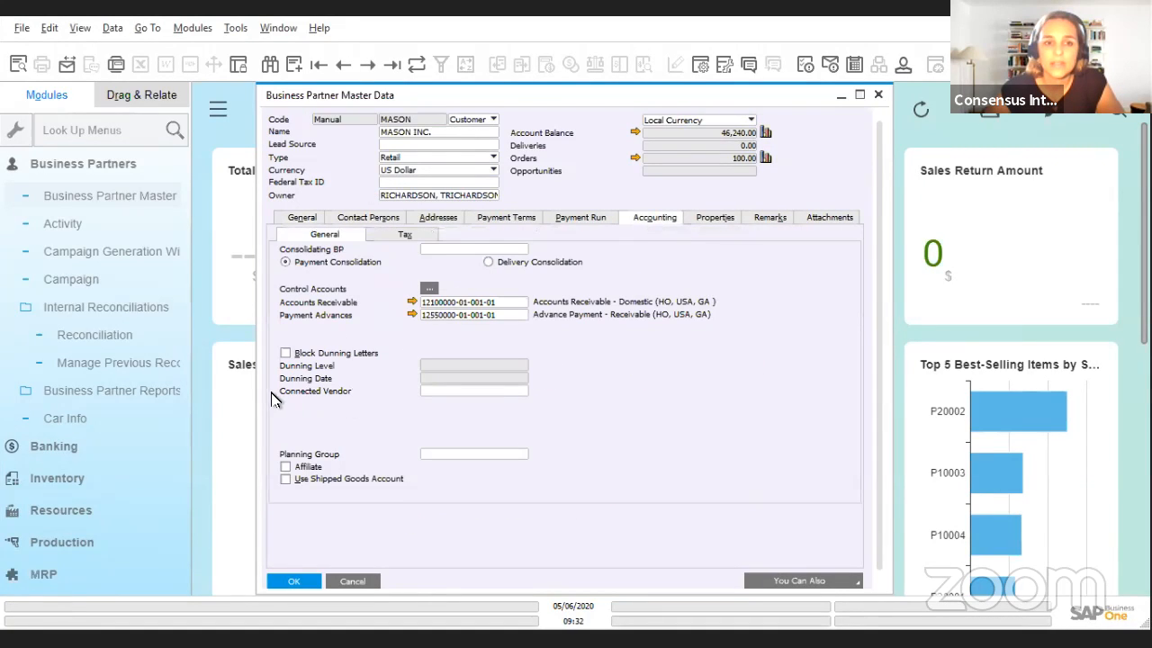
mouse_move(324, 399)
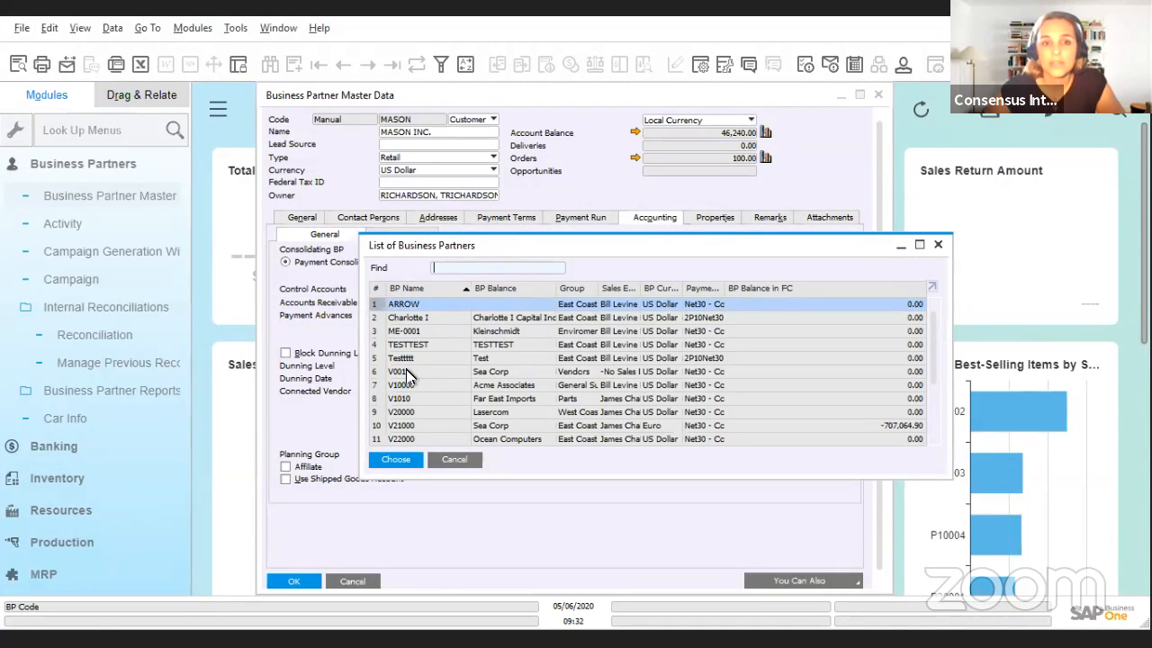
click(399, 371)
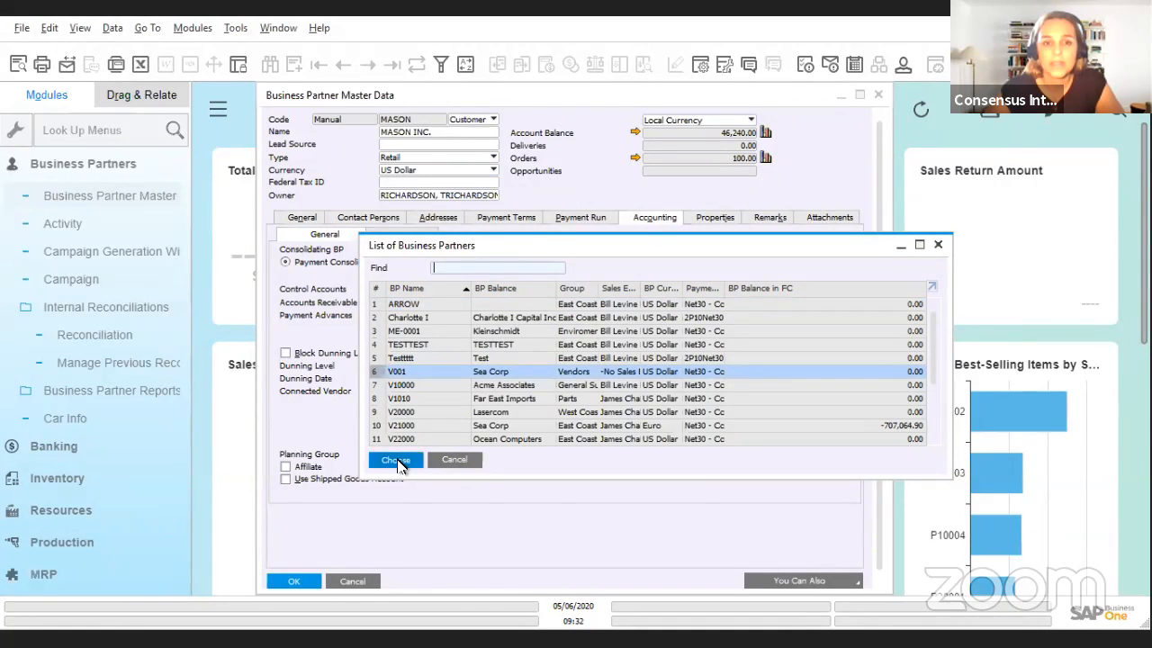
click(394, 461)
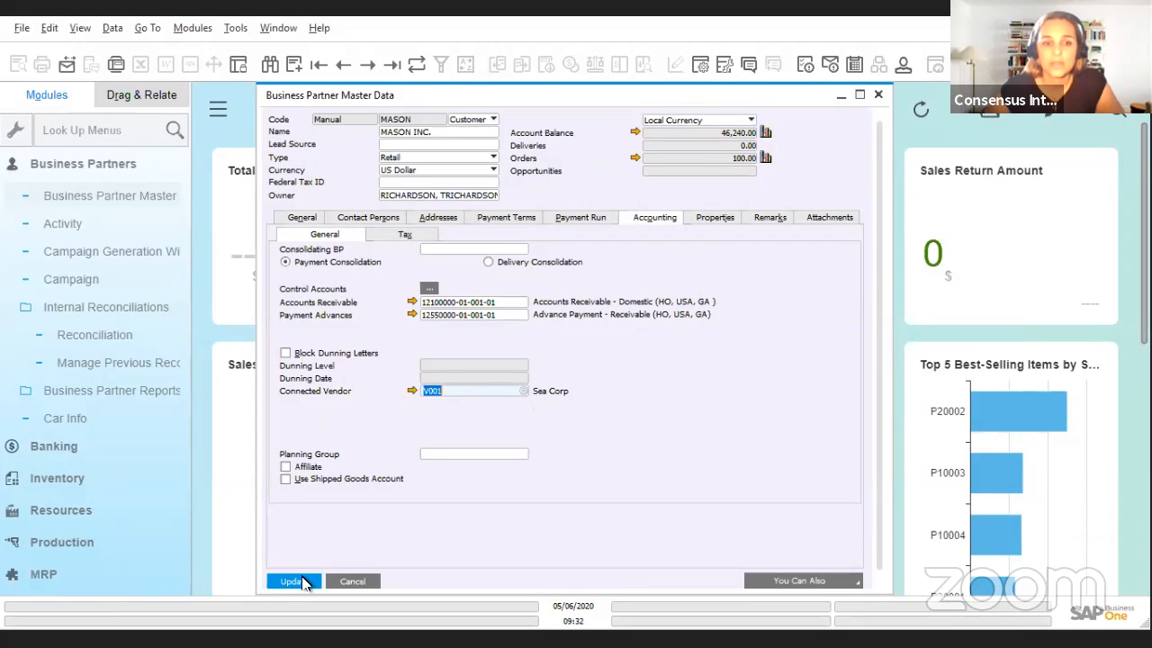
click(291, 579)
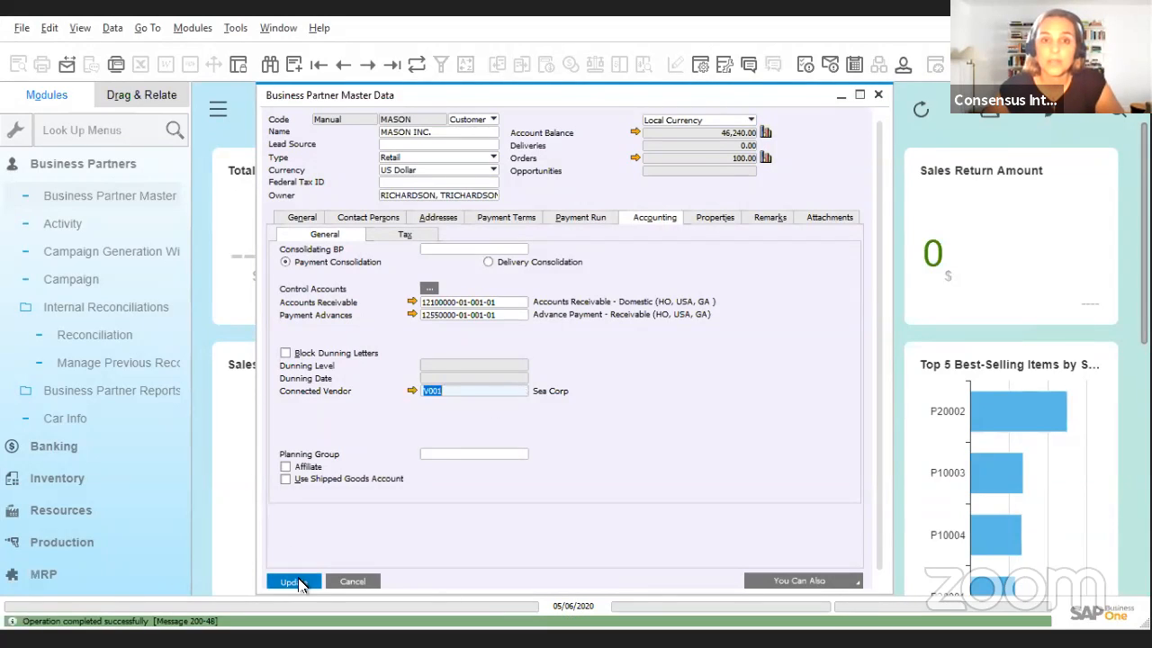
click(292, 579)
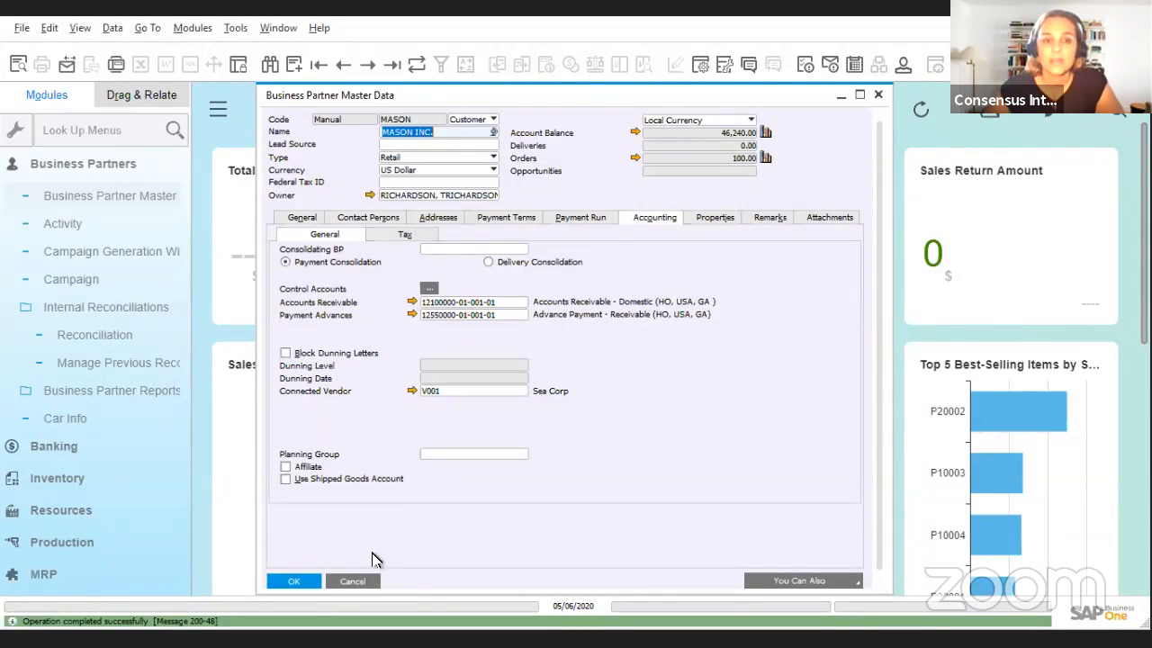
click(293, 579)
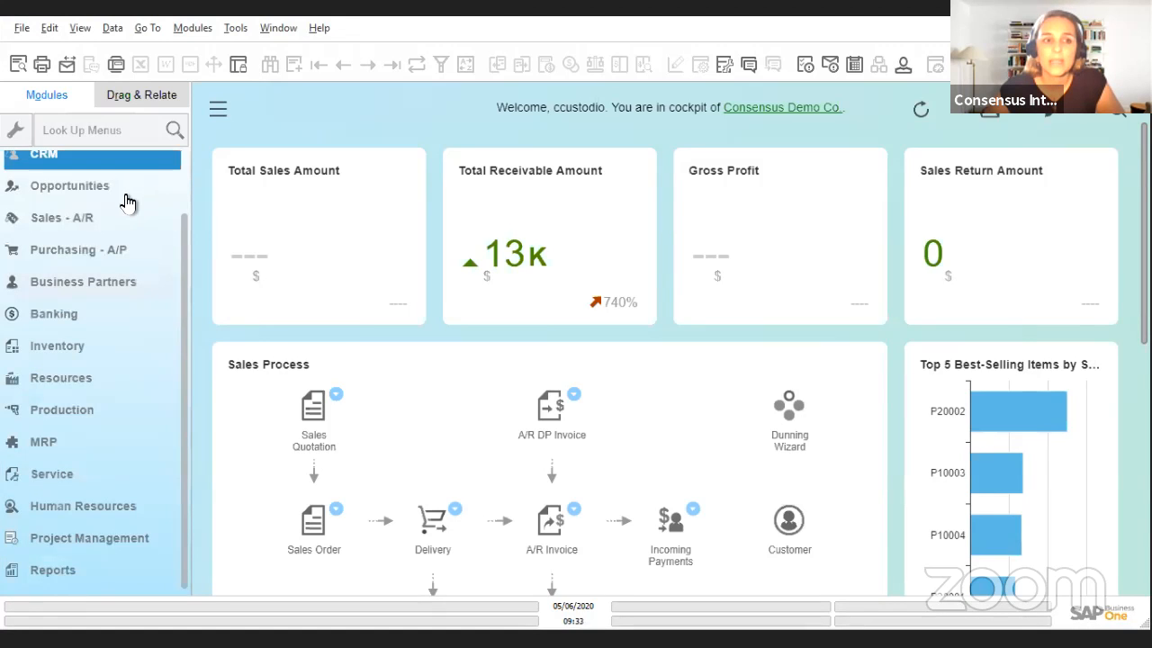
Step: Launch the Dunning Wizard from the Sales - A/R module
click(61, 216)
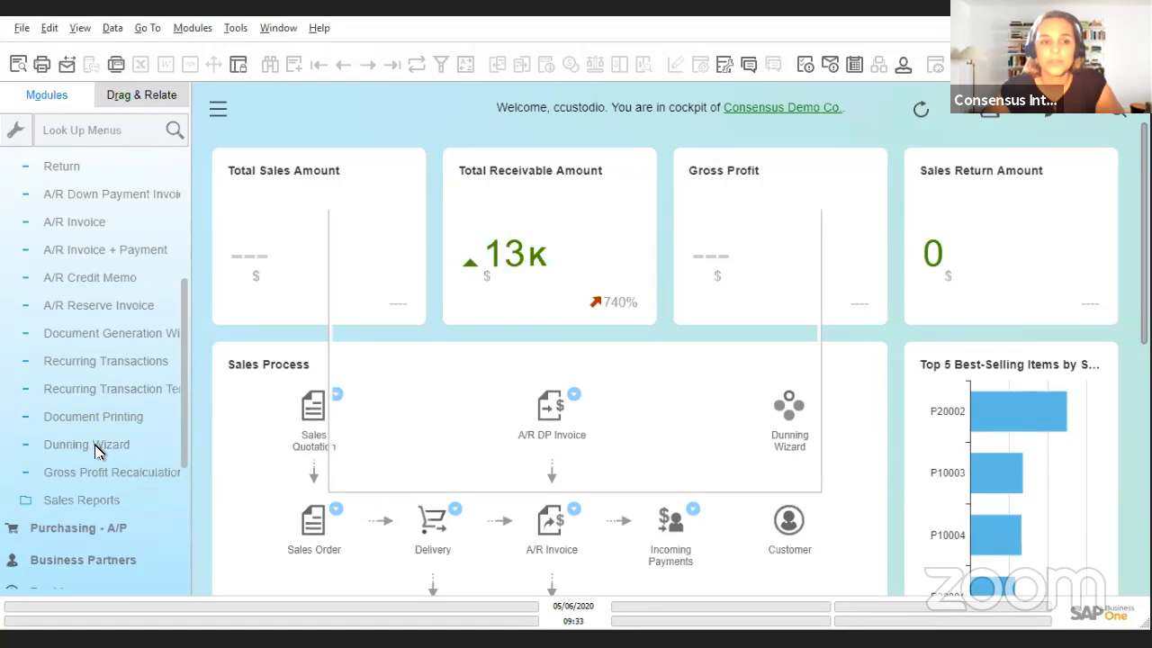
click(86, 443)
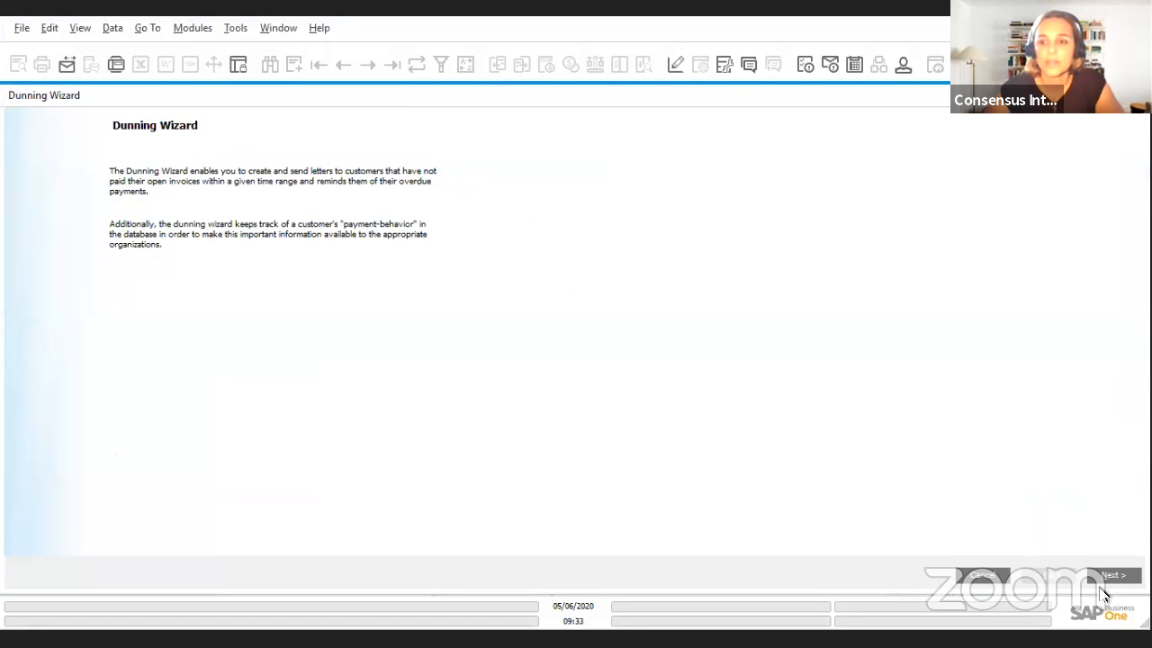
Step: Start a new dunning run and accept the general dunning parameters
click(1112, 575)
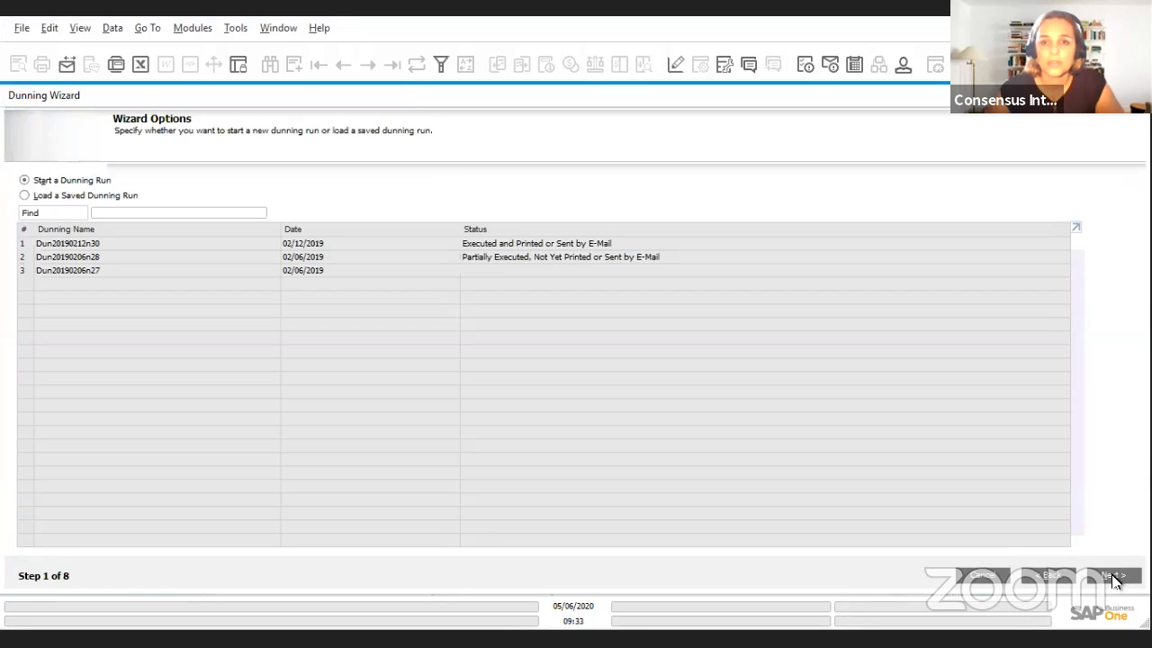
click(1112, 575)
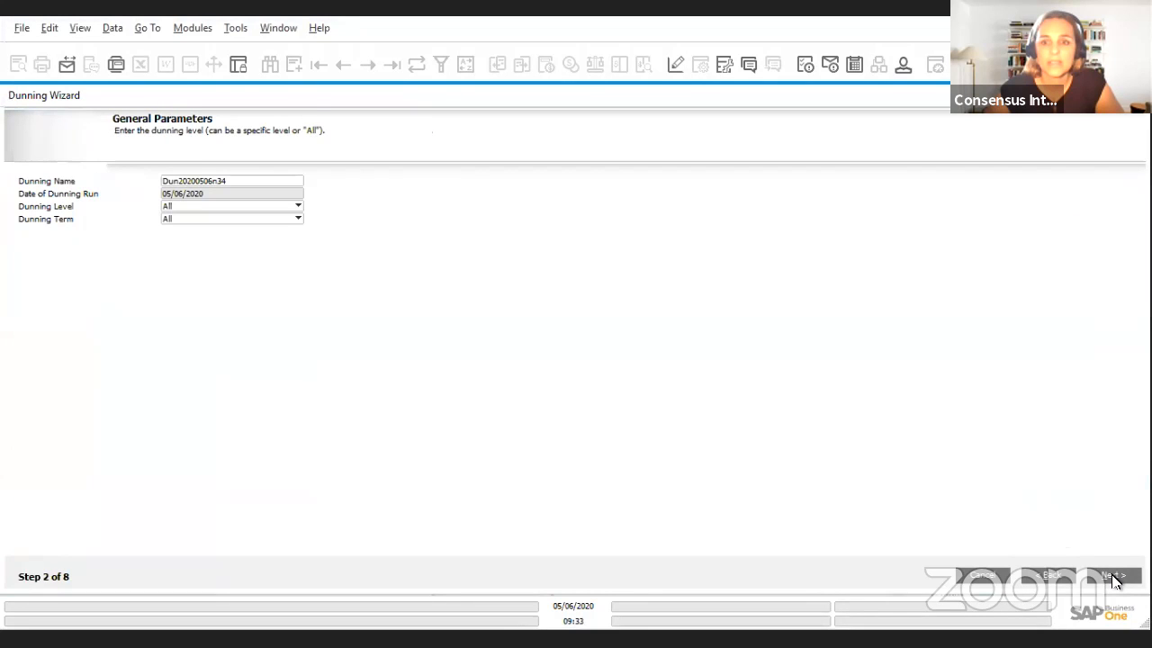
click(1112, 574)
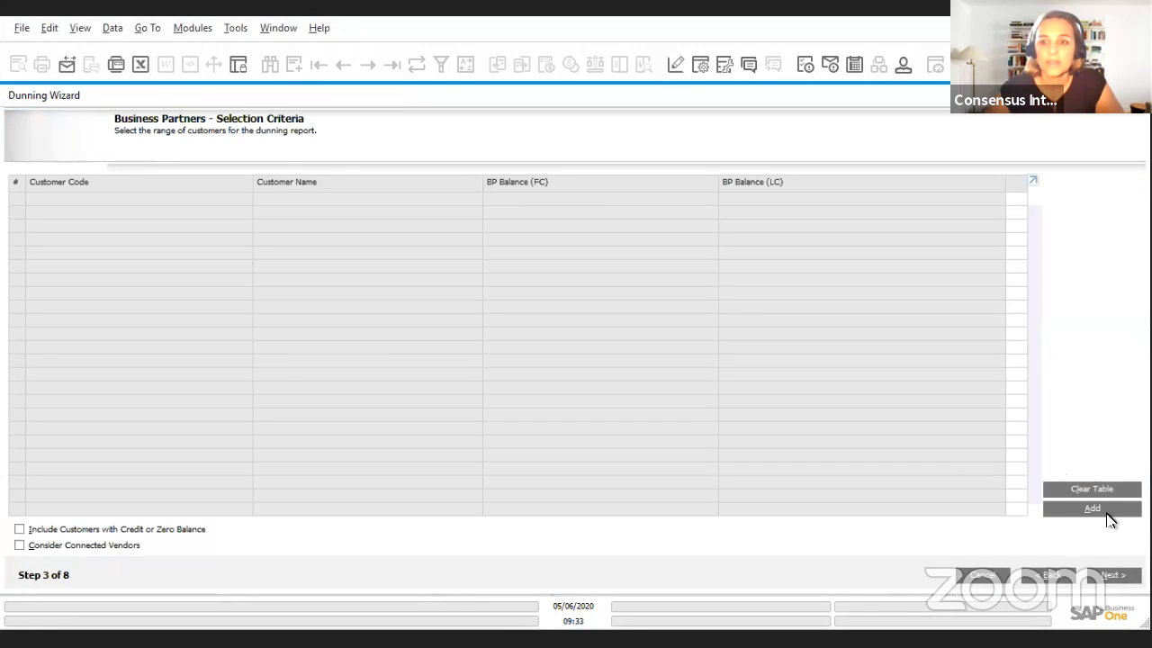
Step: Select customer range MASON with Consider Connected Vendors checked and continue to document parameters
click(1091, 507)
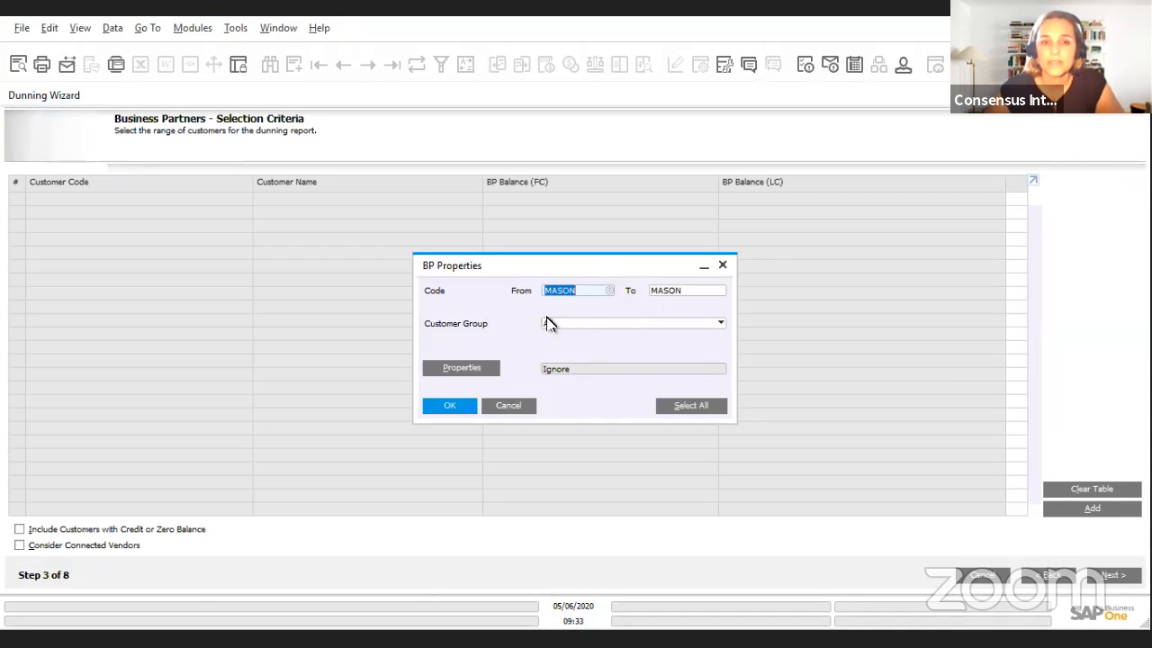
click(450, 405)
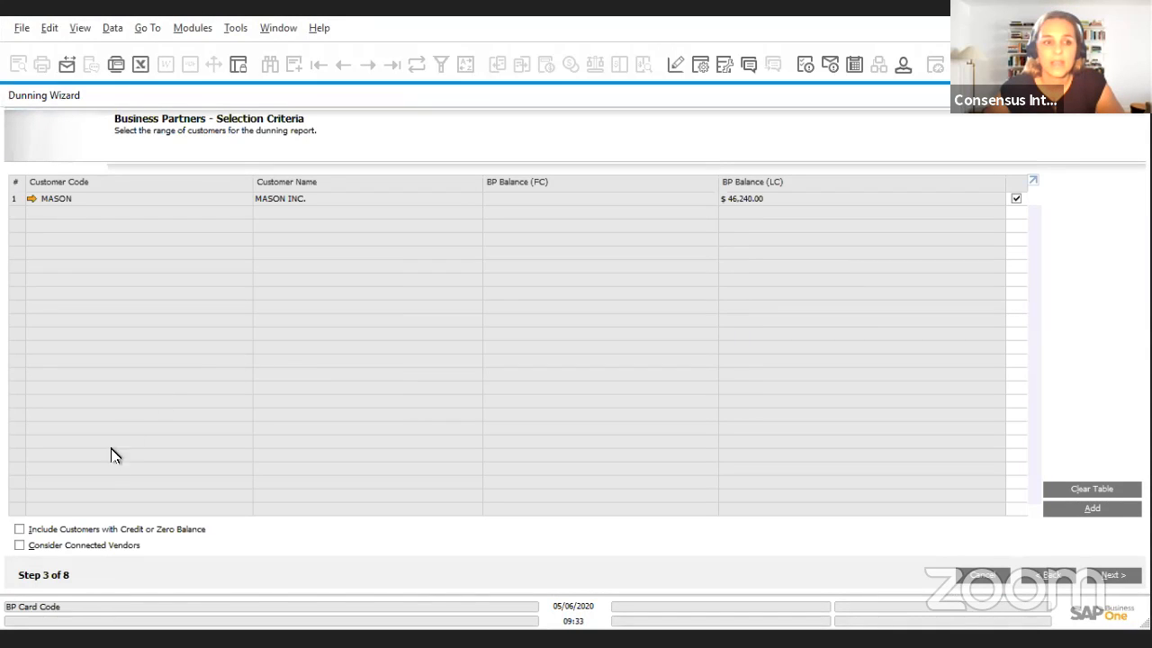
mouse_move(14, 556)
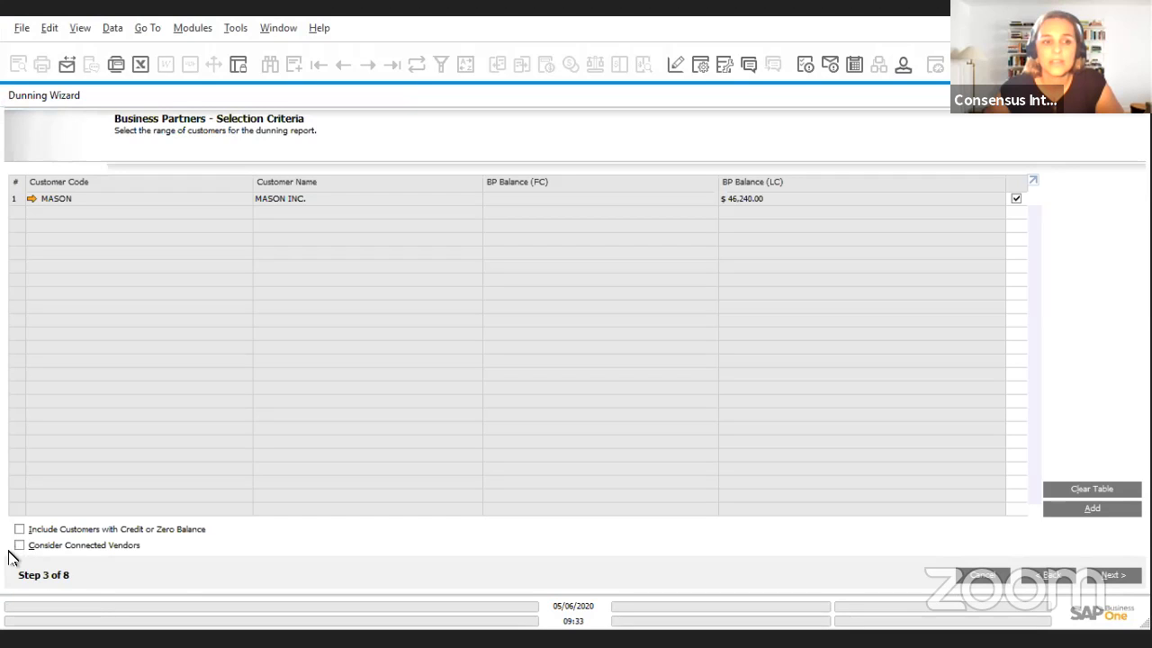
click(18, 545)
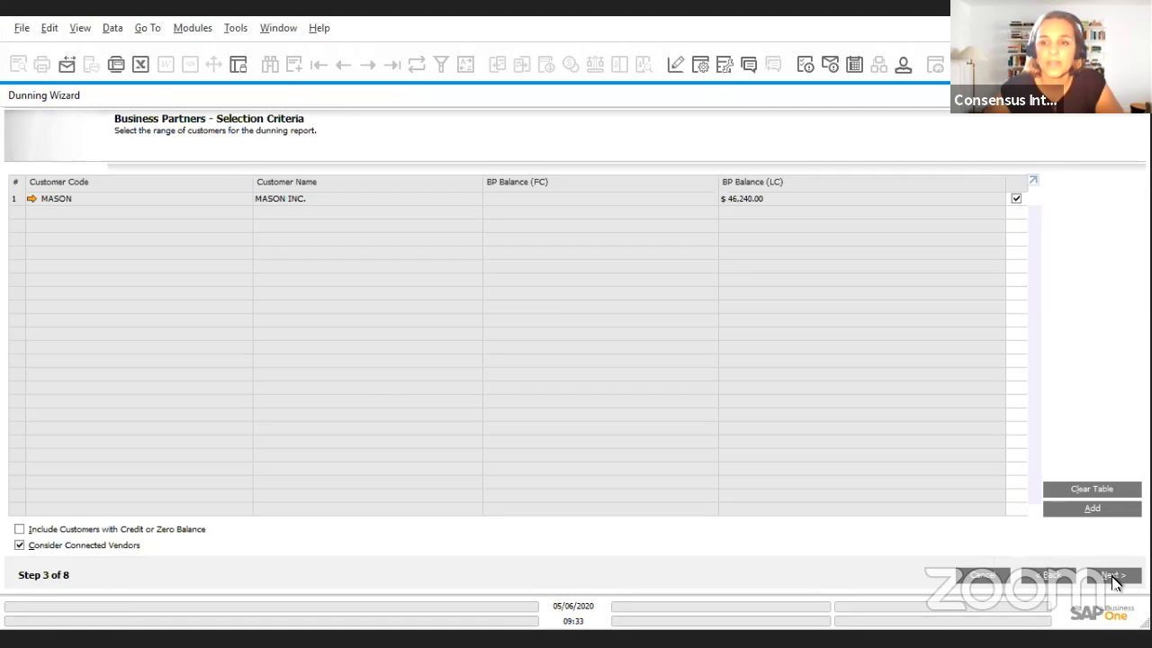
click(1112, 576)
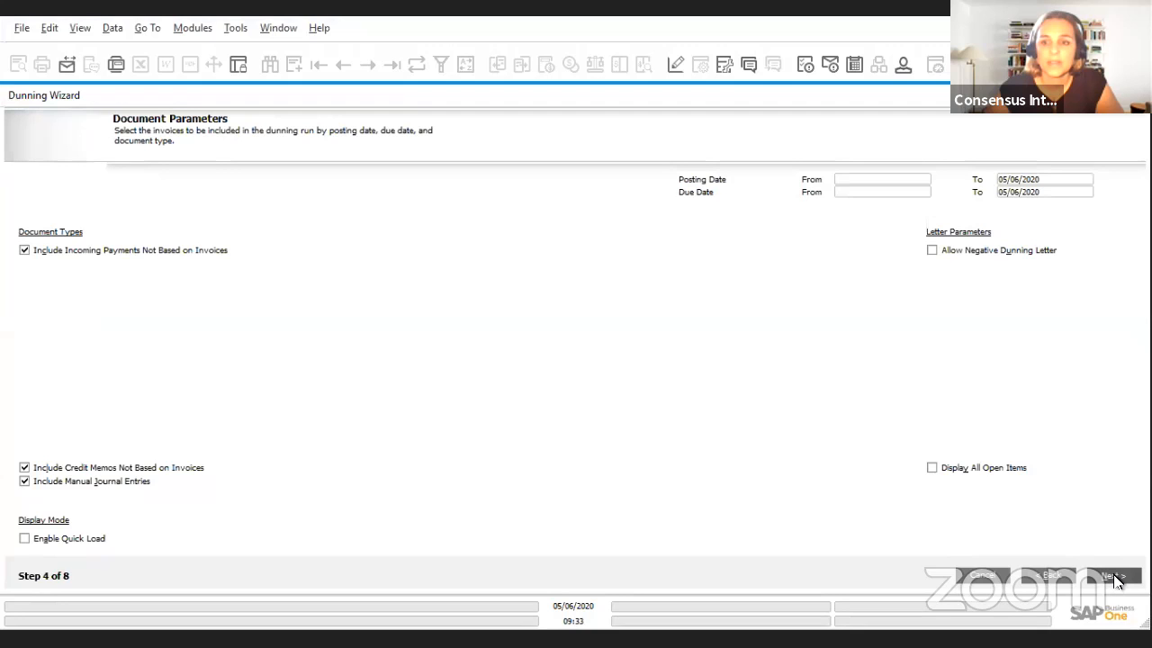
Step: Generate the dunning recommendation report listing MASON INC. and Sea Corp documents
click(1112, 576)
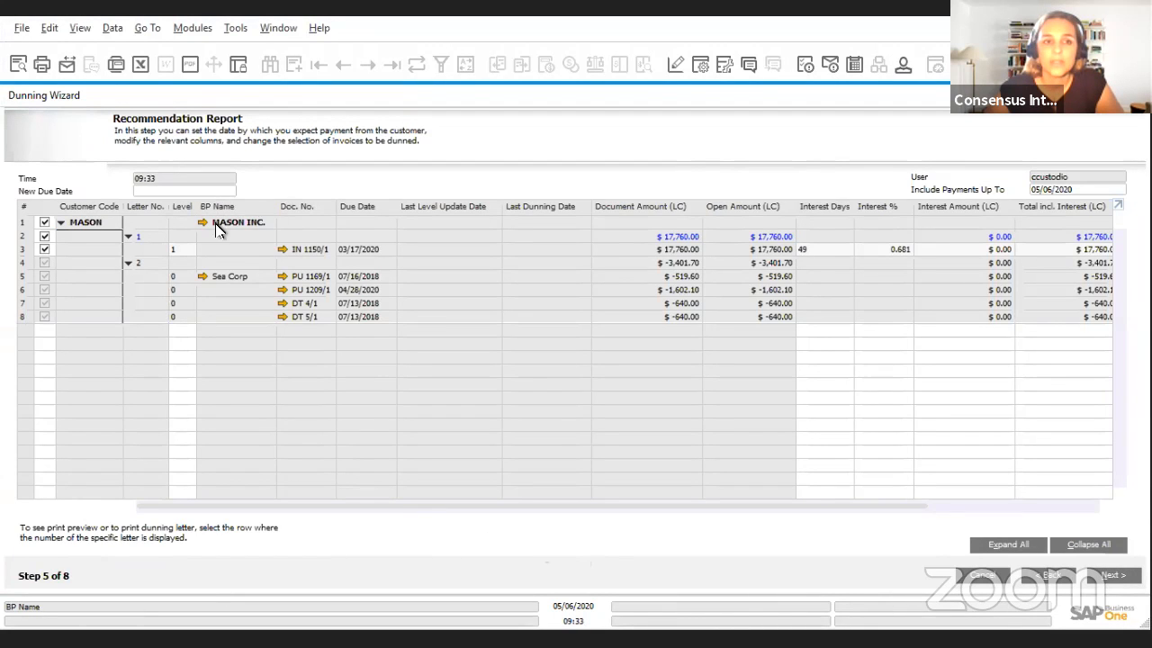
mouse_move(233, 252)
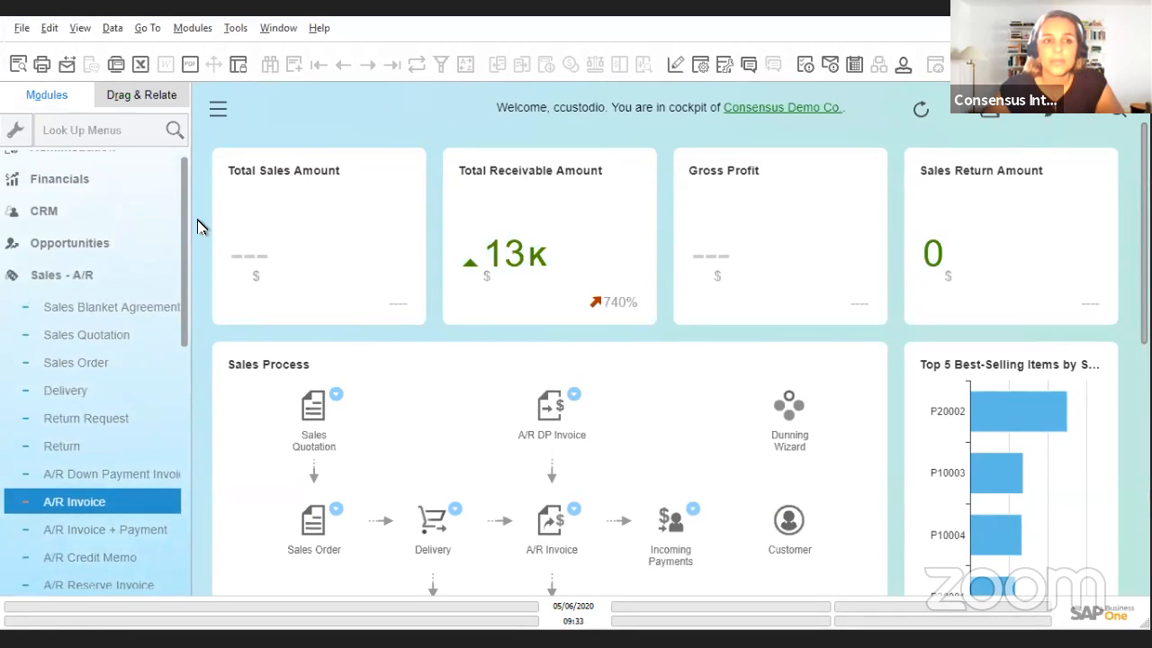
Step: Reach BP Internal Reconciliation selection criteria from the Business Partners module and adjust the partner mode
click(61, 273)
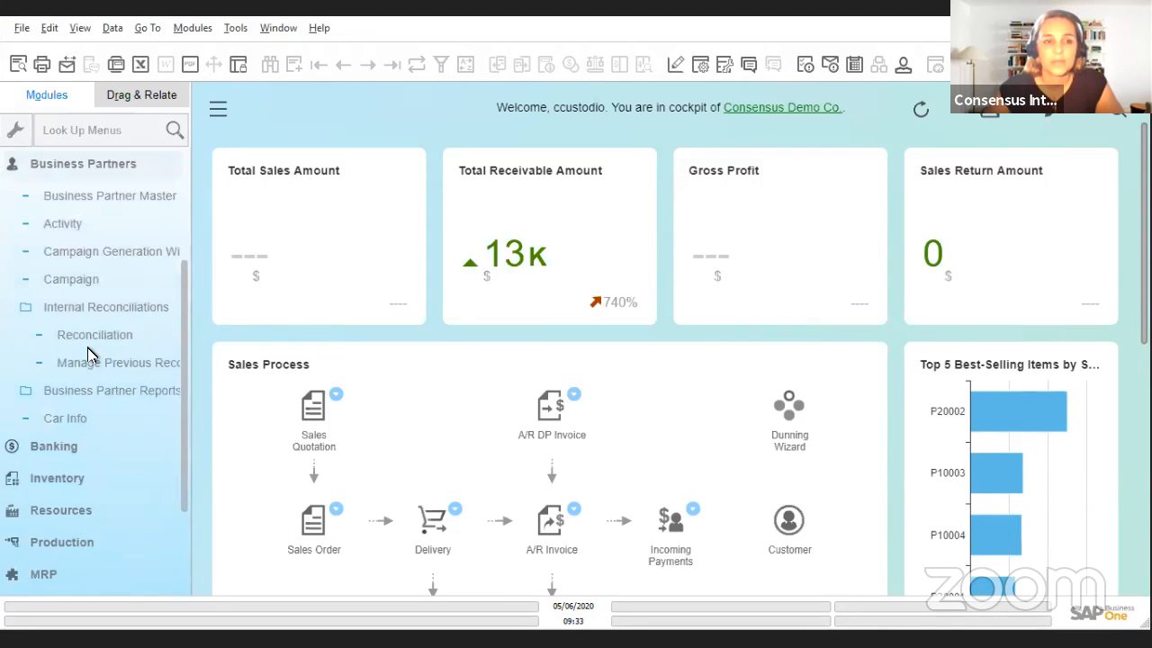
click(94, 333)
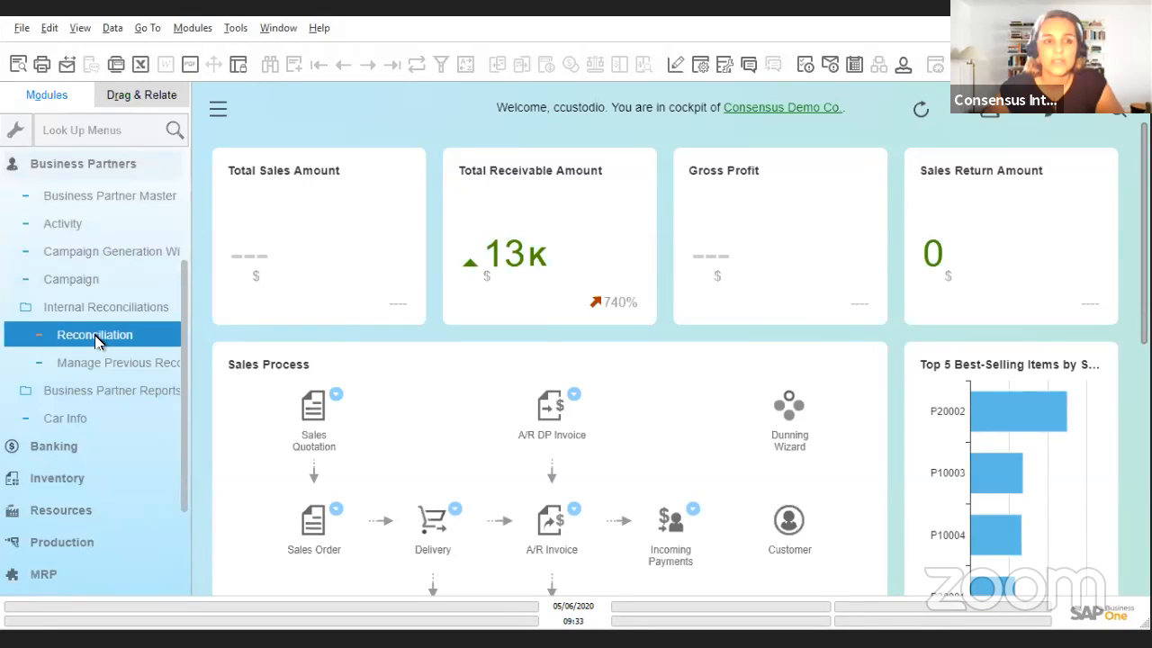
click(94, 333)
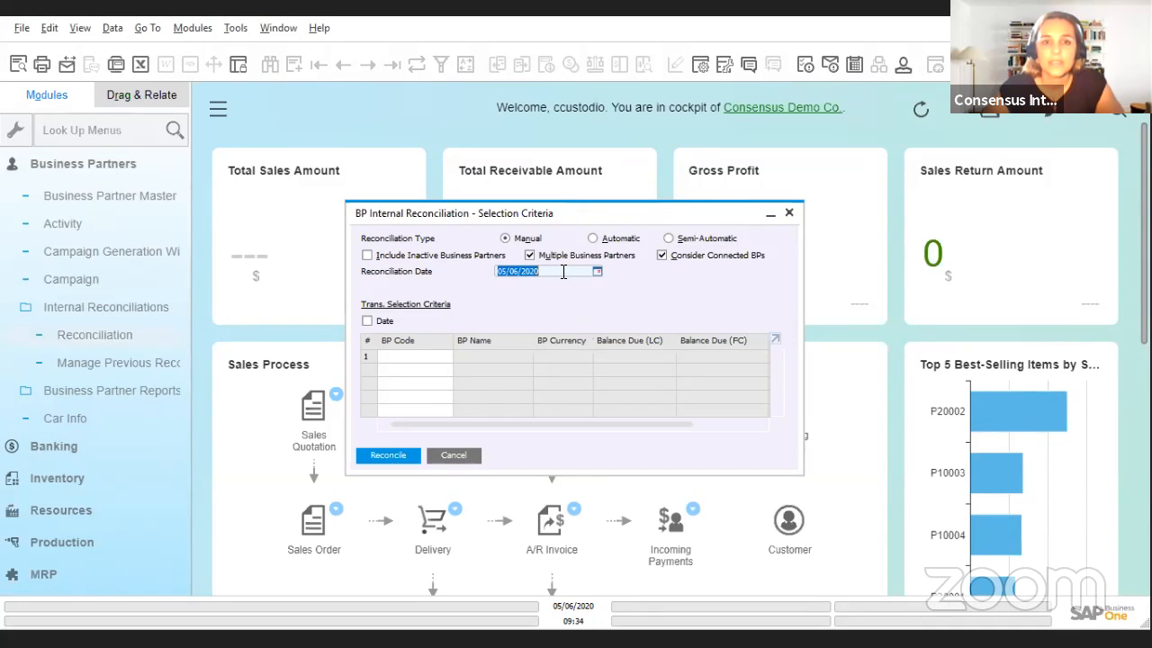
mouse_move(501, 313)
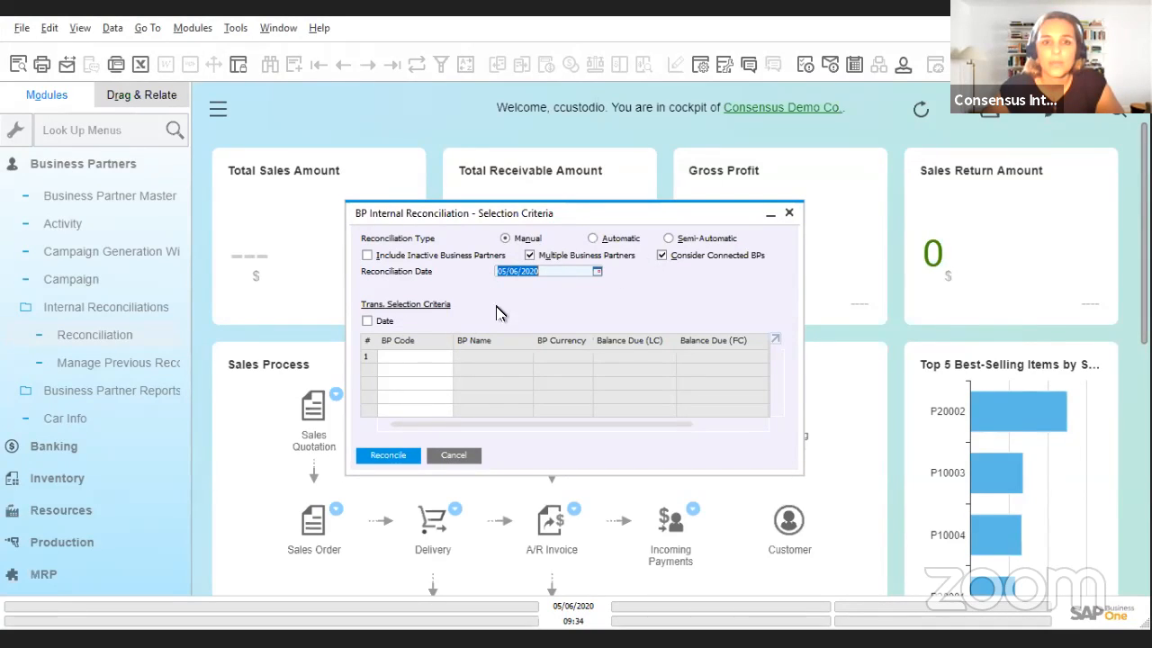
click(529, 255)
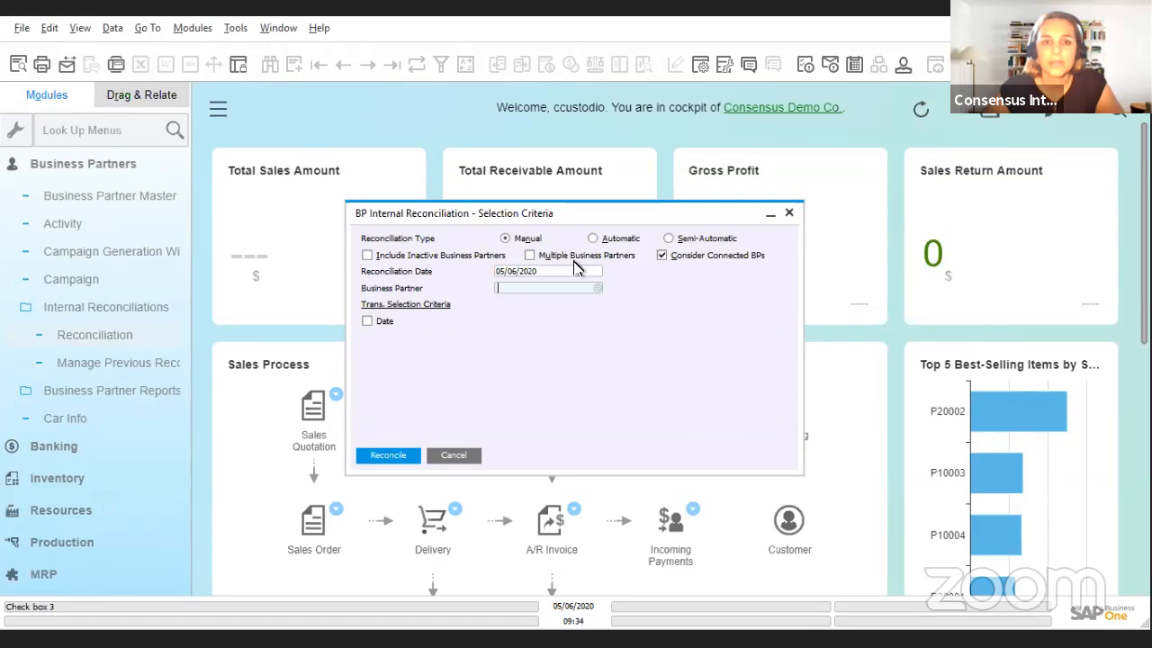
mouse_move(622, 467)
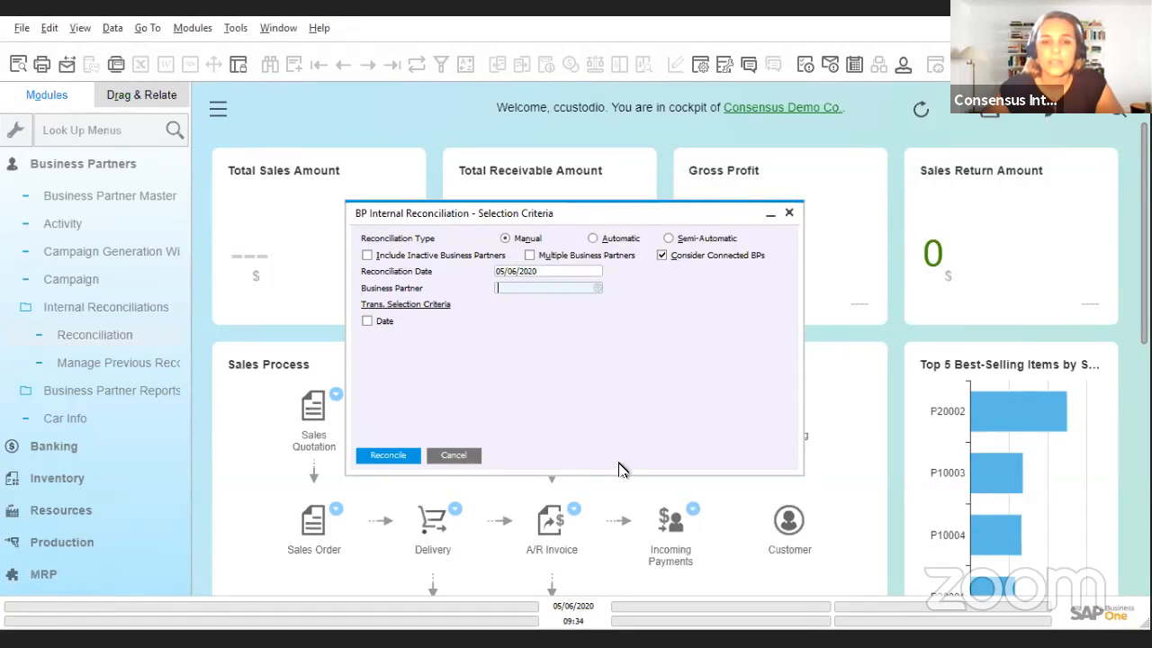
mouse_move(616, 299)
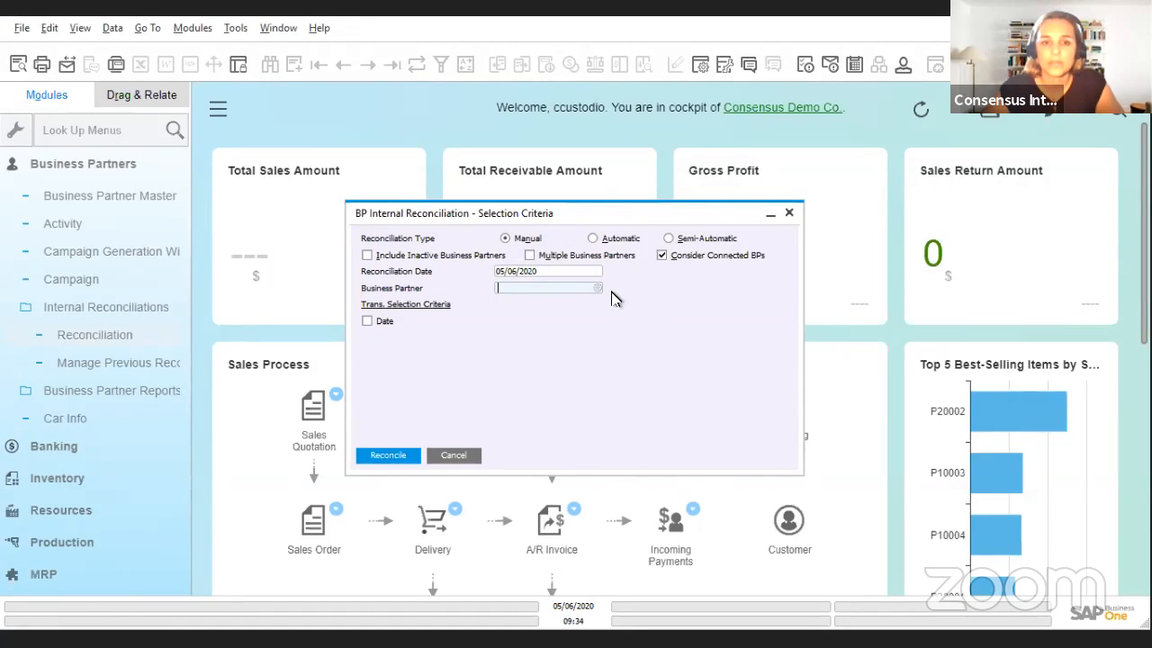
Step: Enter the vendor BP code, trying V010 with an empty lookup, then V00 for Sea Corp
click(543, 288)
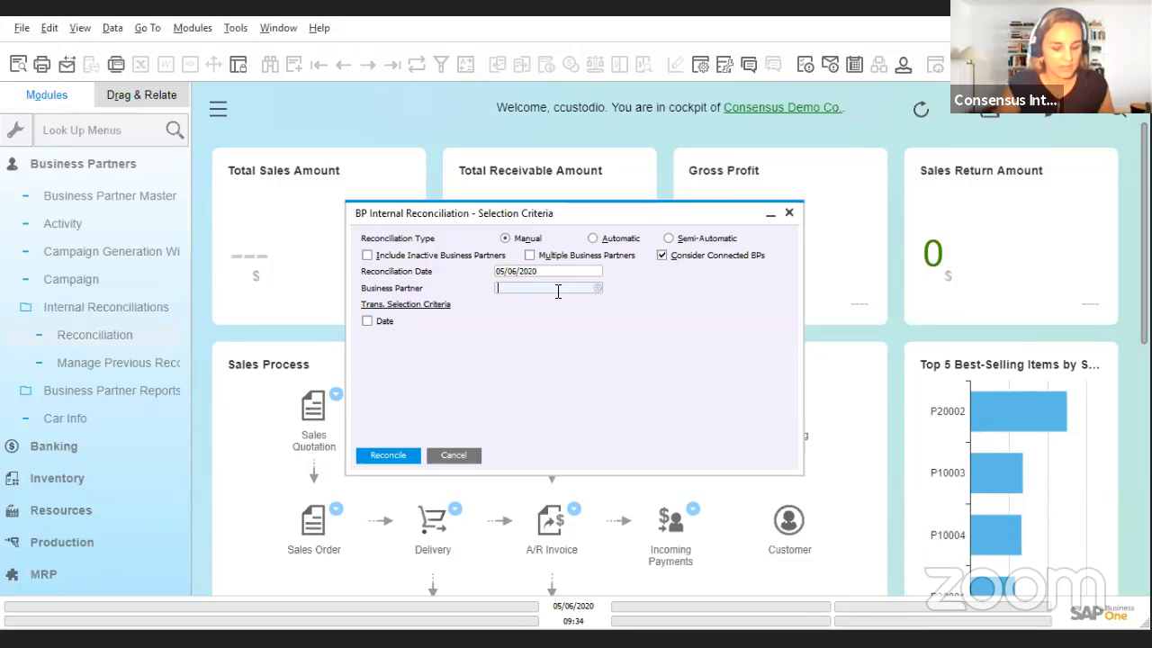
text(V010)
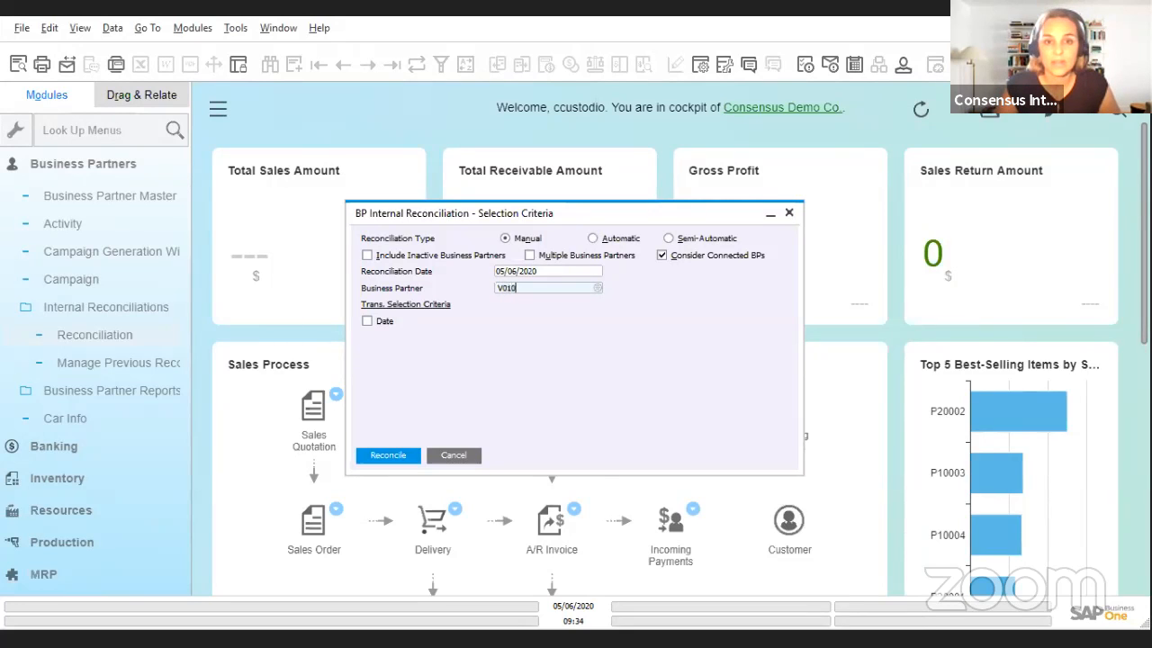
click(596, 288)
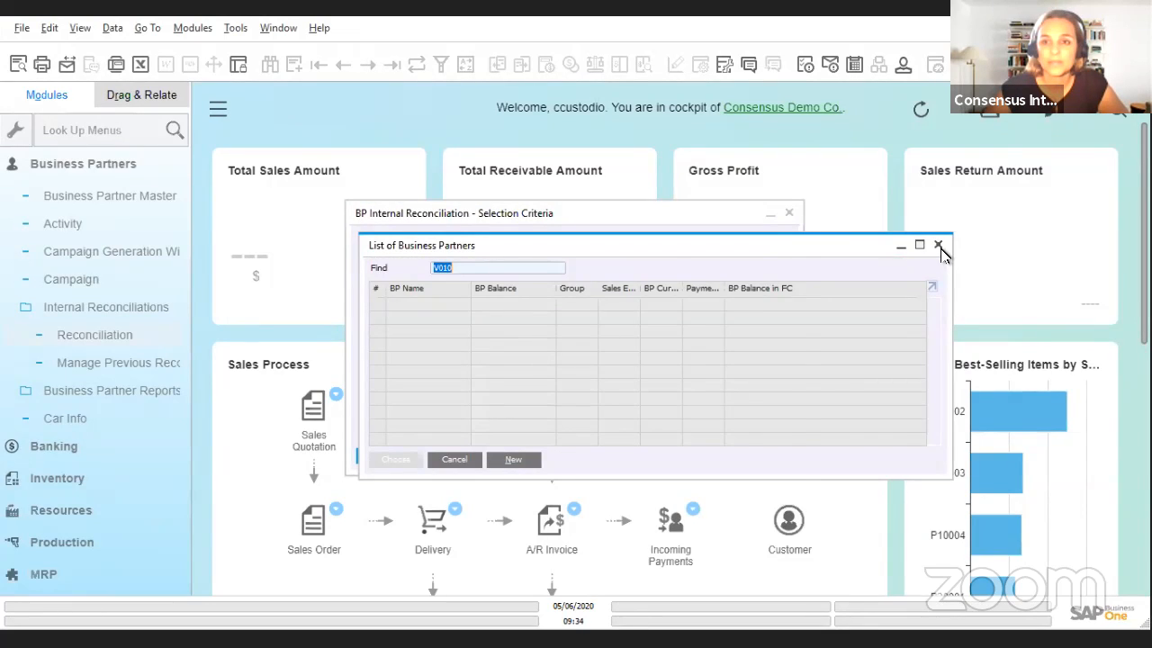
click(937, 244)
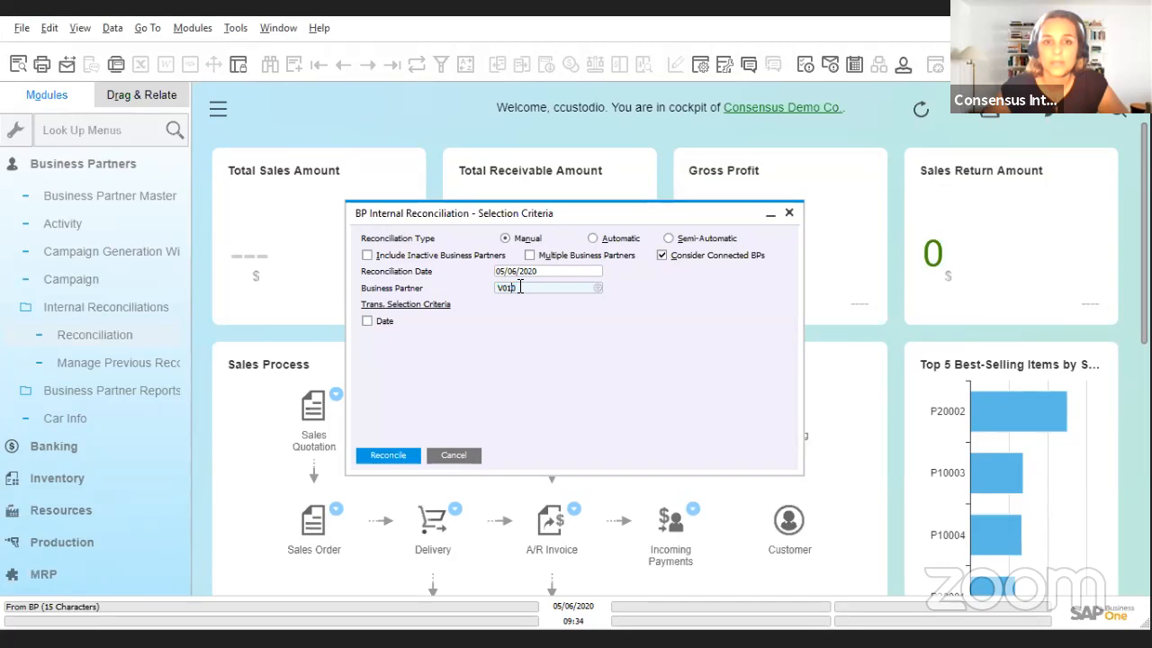
text(V001)
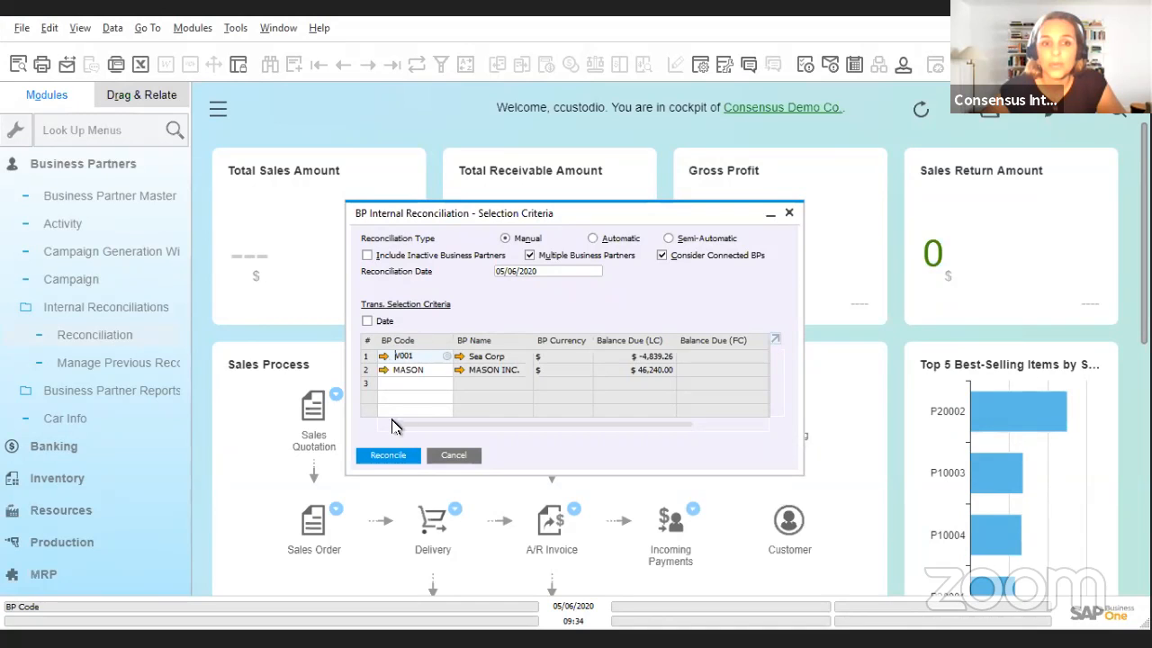
Step: Run the reconciliation showing Sea Corp and MASON INC. transactions together, then close it
click(389, 454)
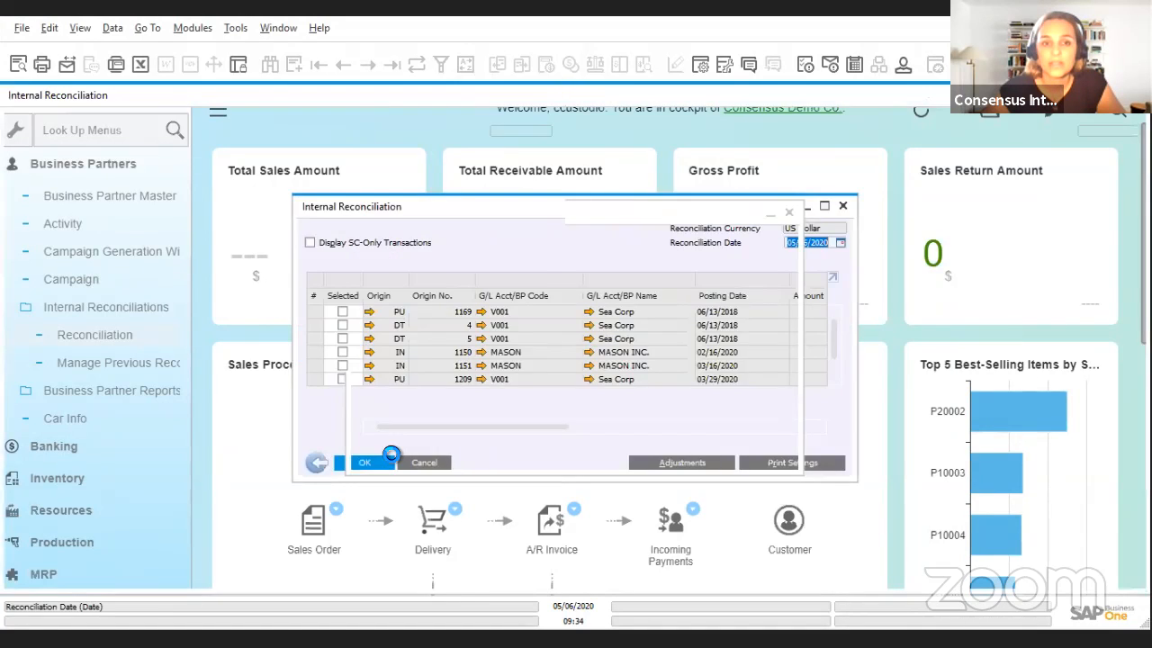
click(824, 205)
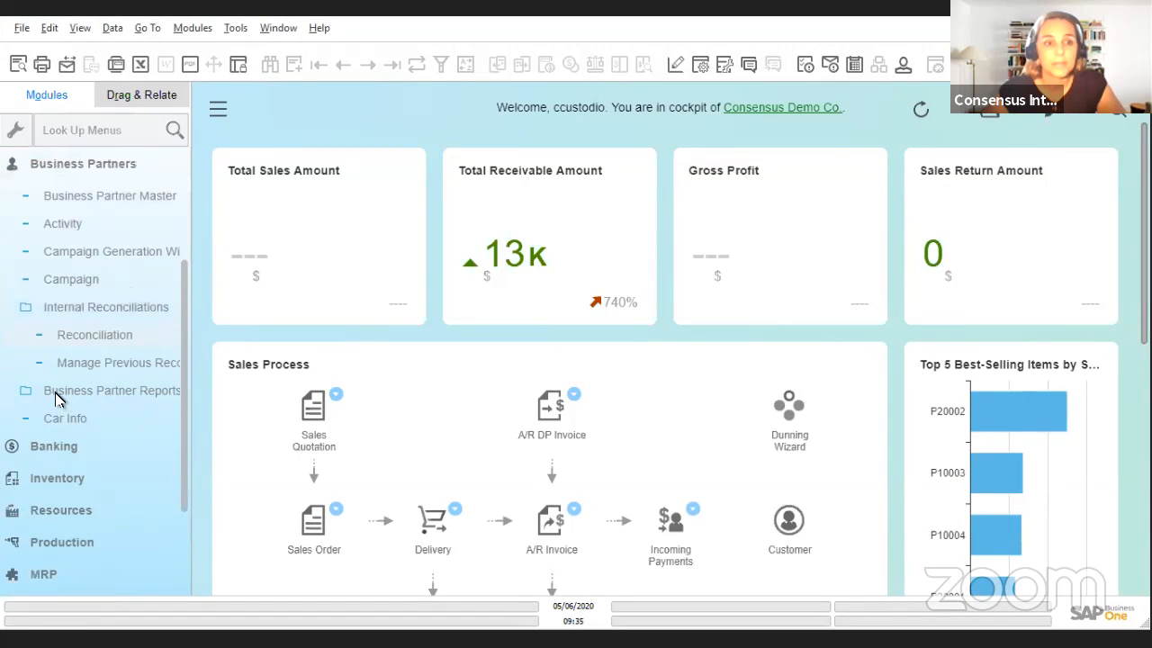
Step: Reach Customer Receivables Aging criteria via Business Partner Reports > Aging
click(112, 389)
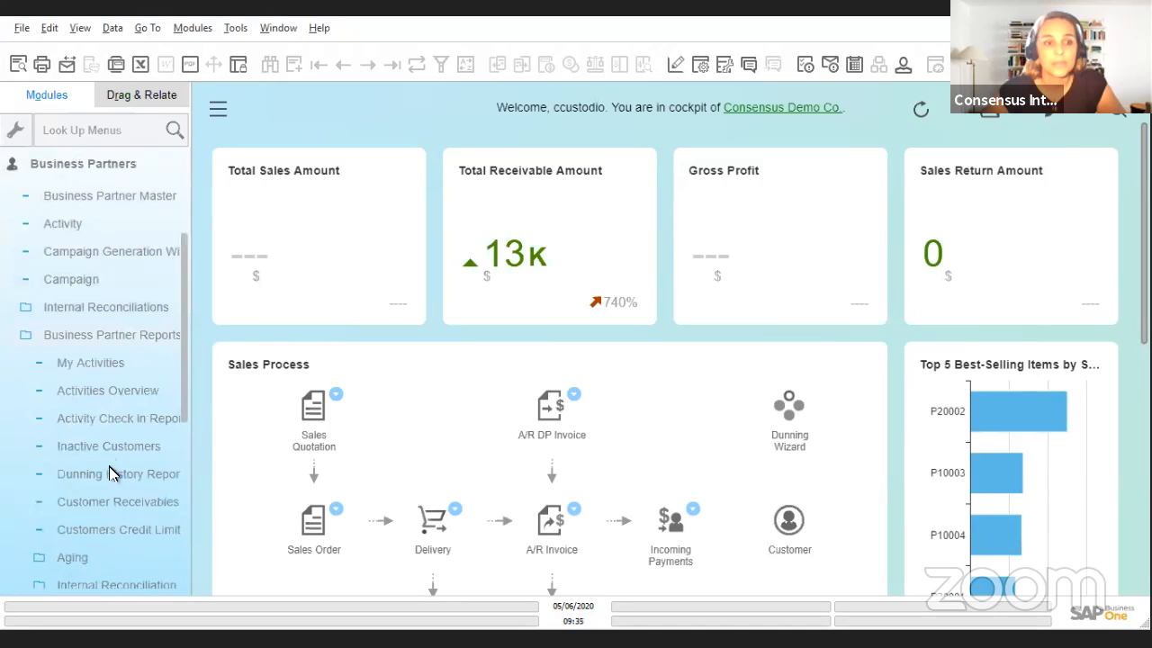
click(72, 557)
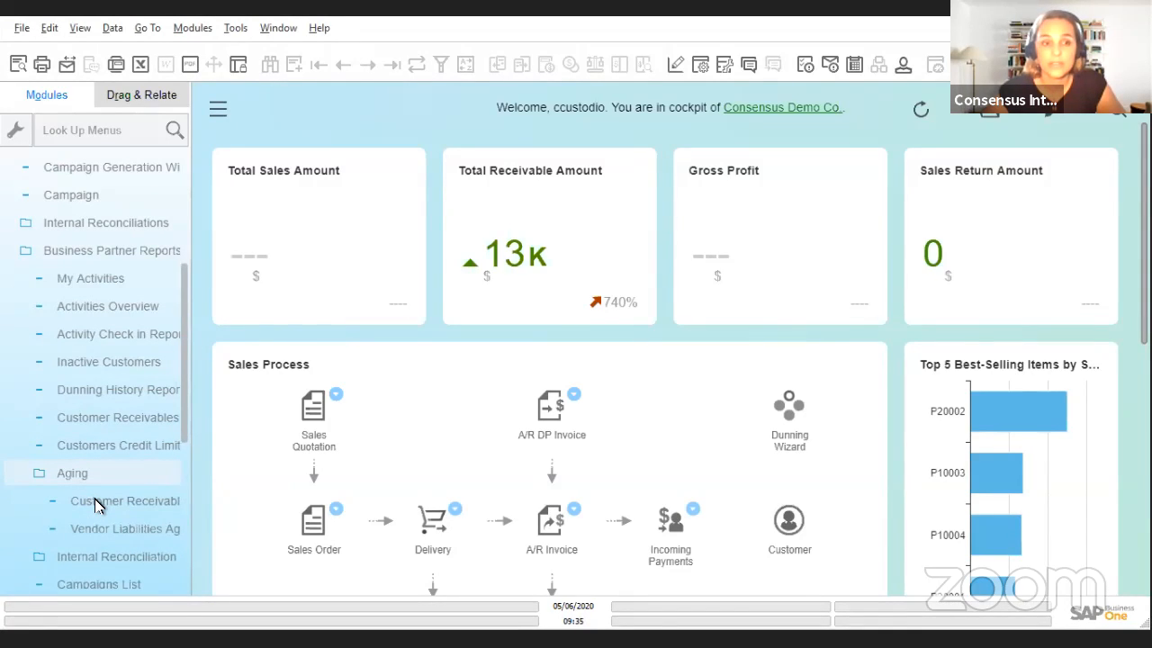
mouse_move(126, 500)
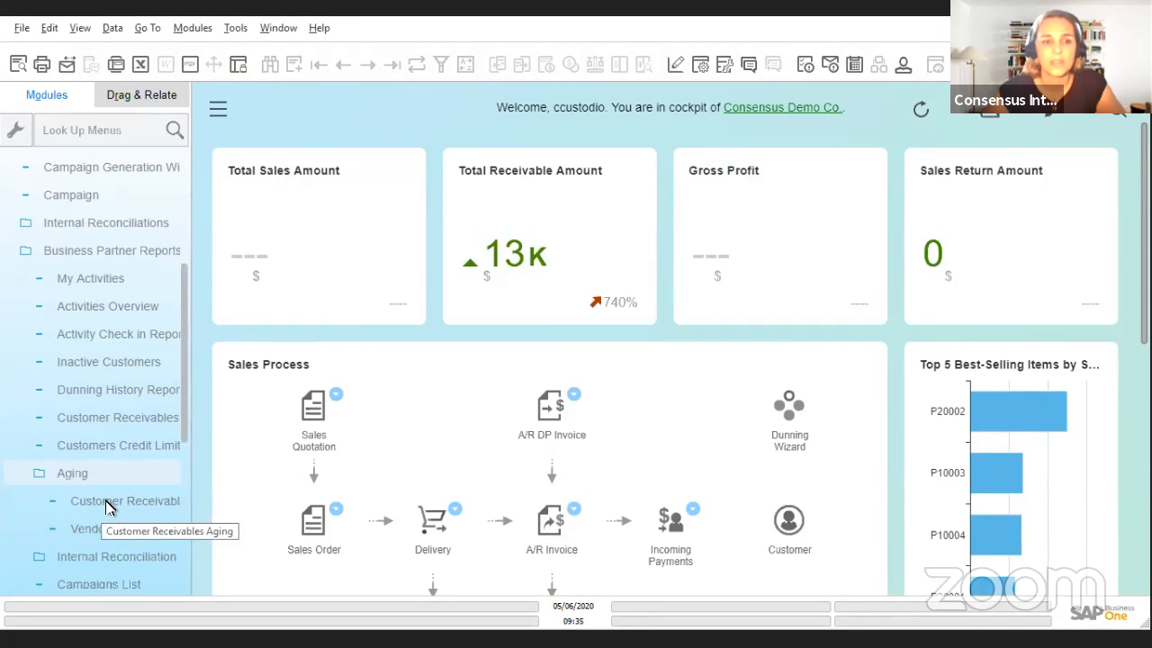
click(126, 501)
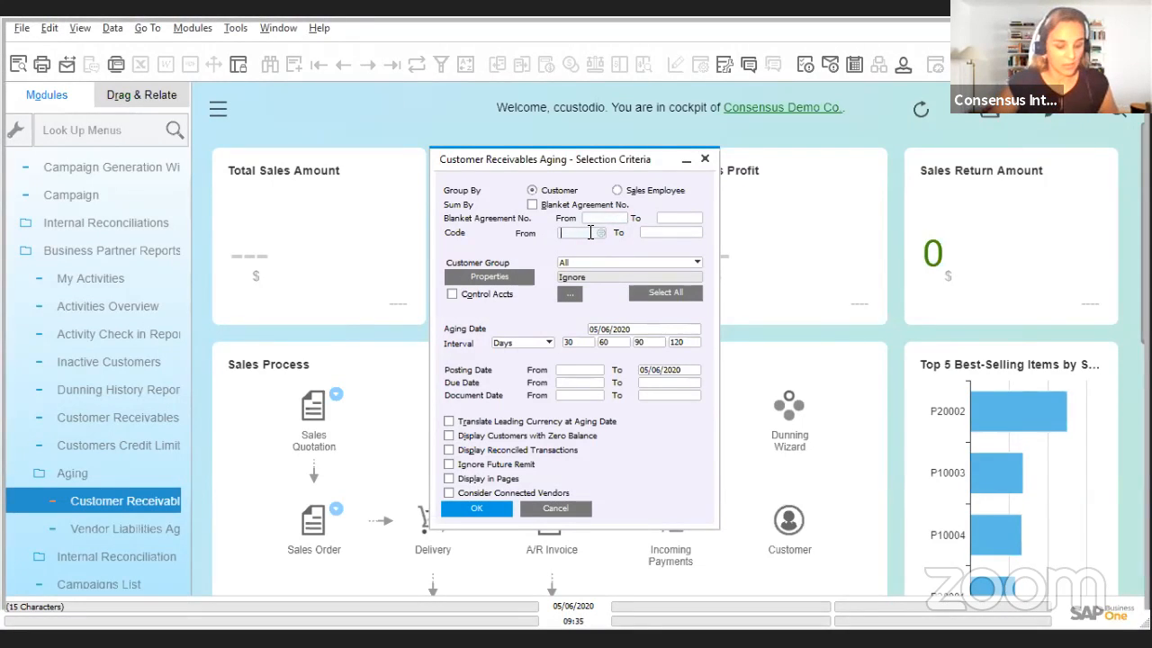
Step: Limit the aging to customer code MASON to MASON with Consider Connected Vendors and generate the report
text(MASON)
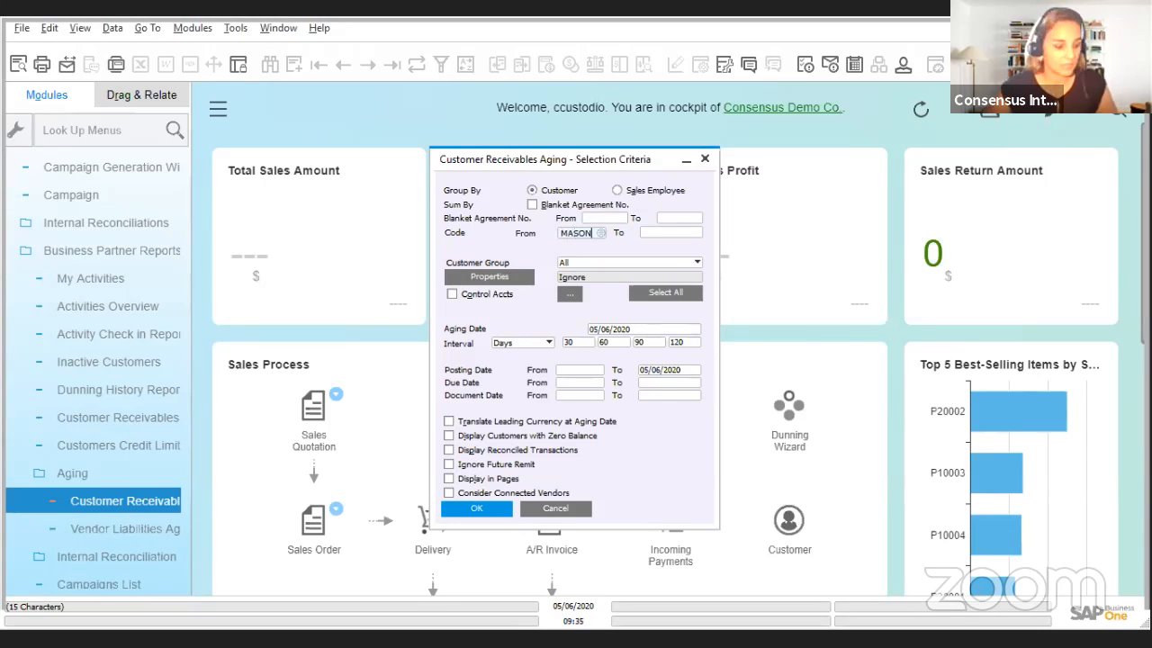
click(665, 232)
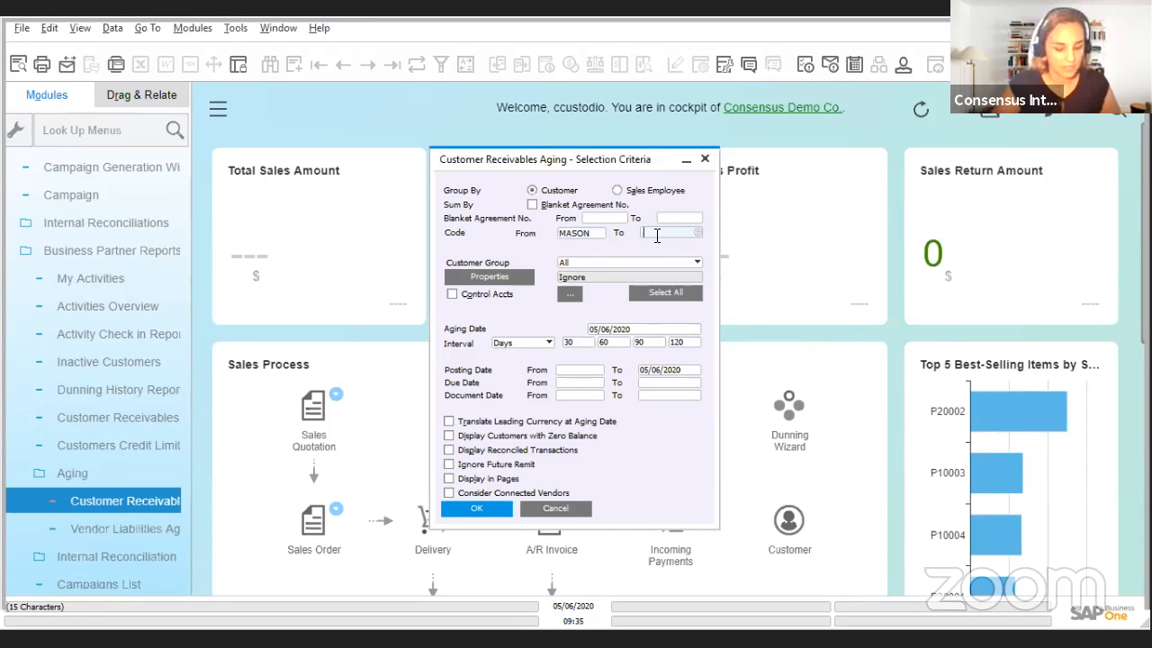
text(MASON)
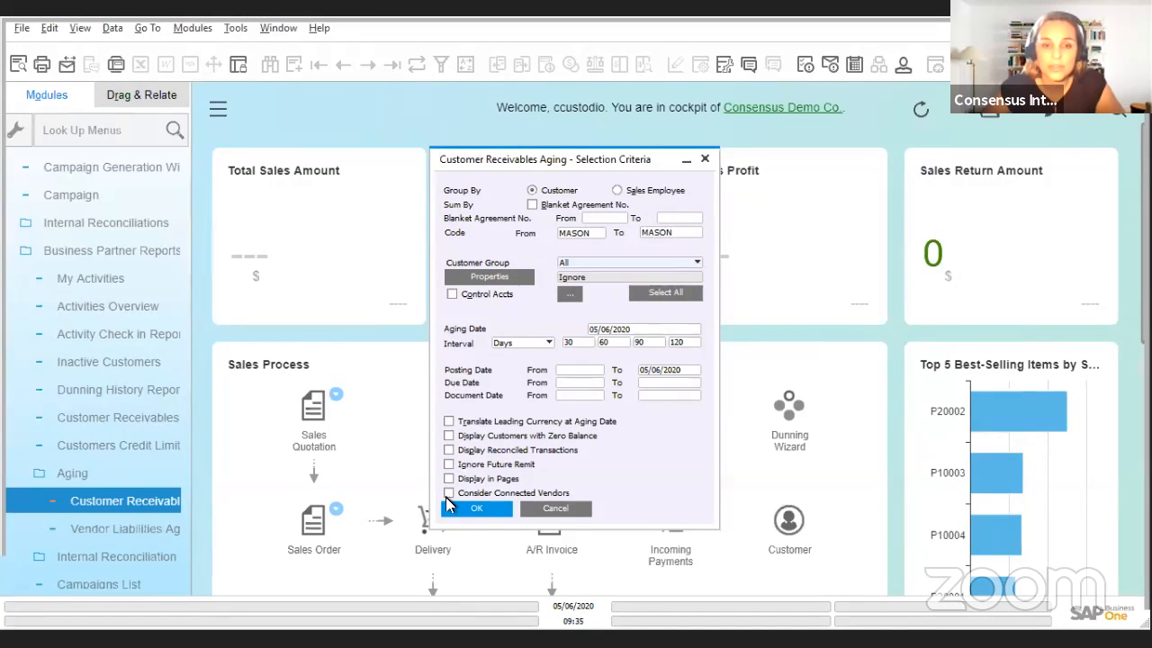
click(450, 493)
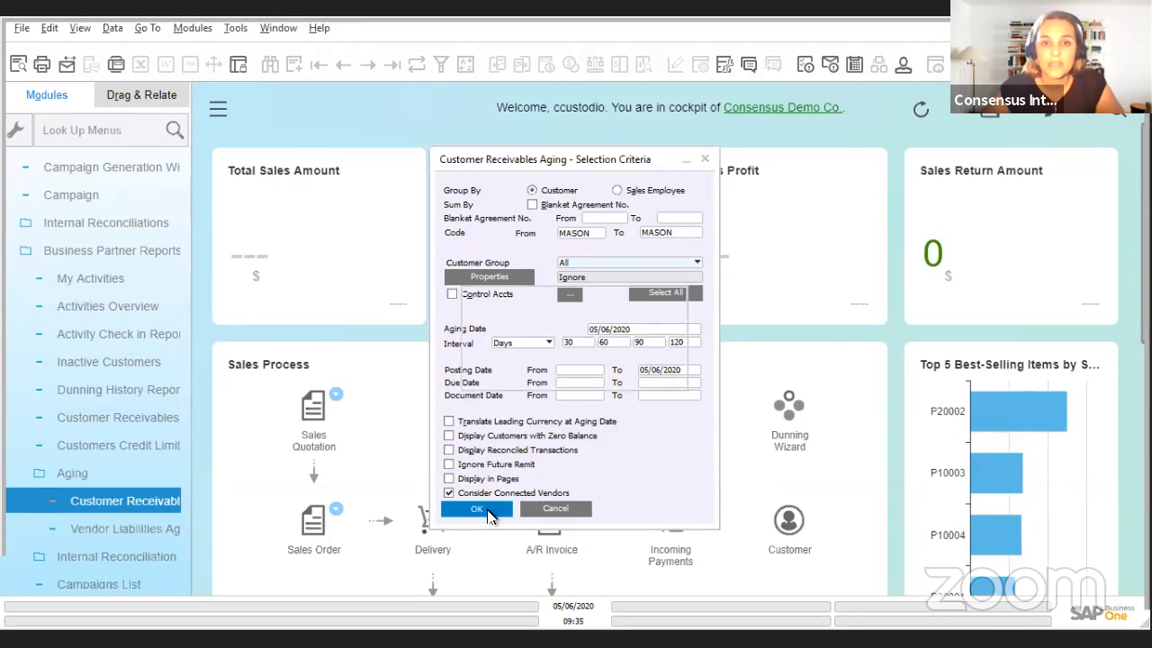
click(475, 507)
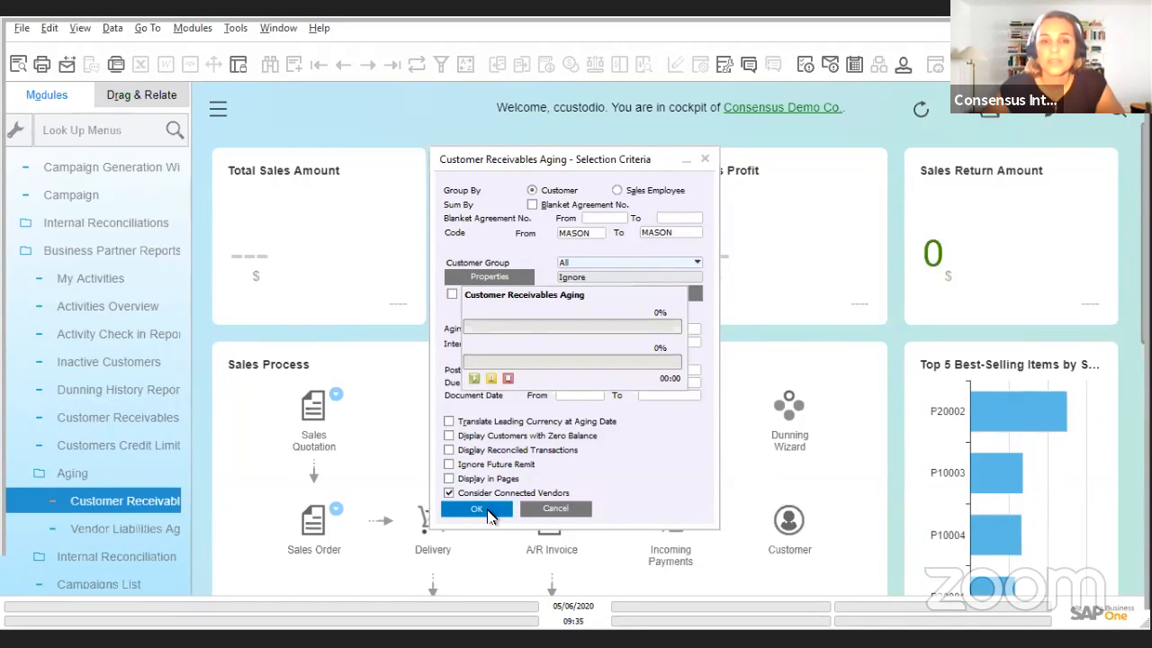
Step: Review MASON INC.'s aging report with its vendor documents and close it with OK
click(475, 507)
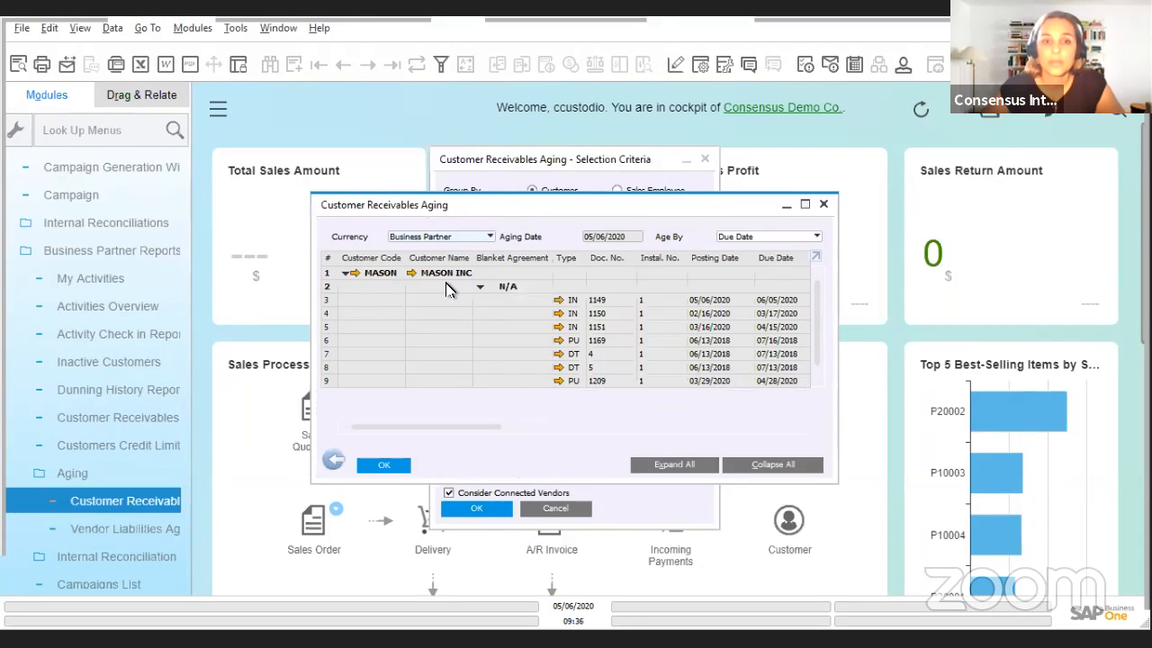
mouse_move(482, 338)
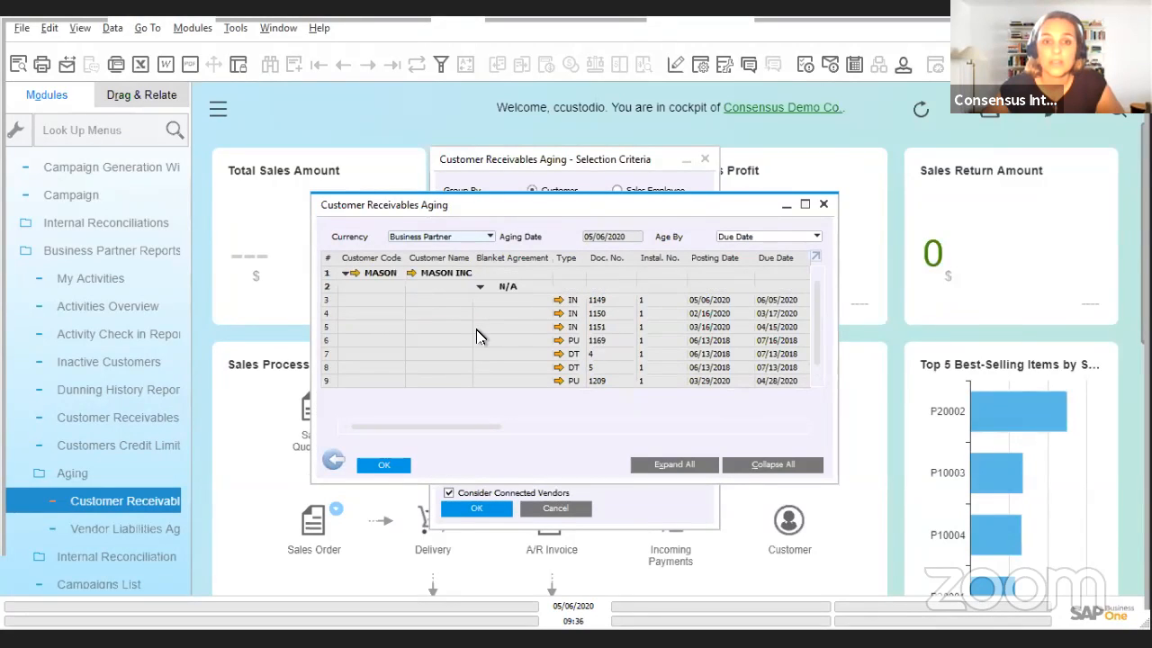
mouse_move(813, 252)
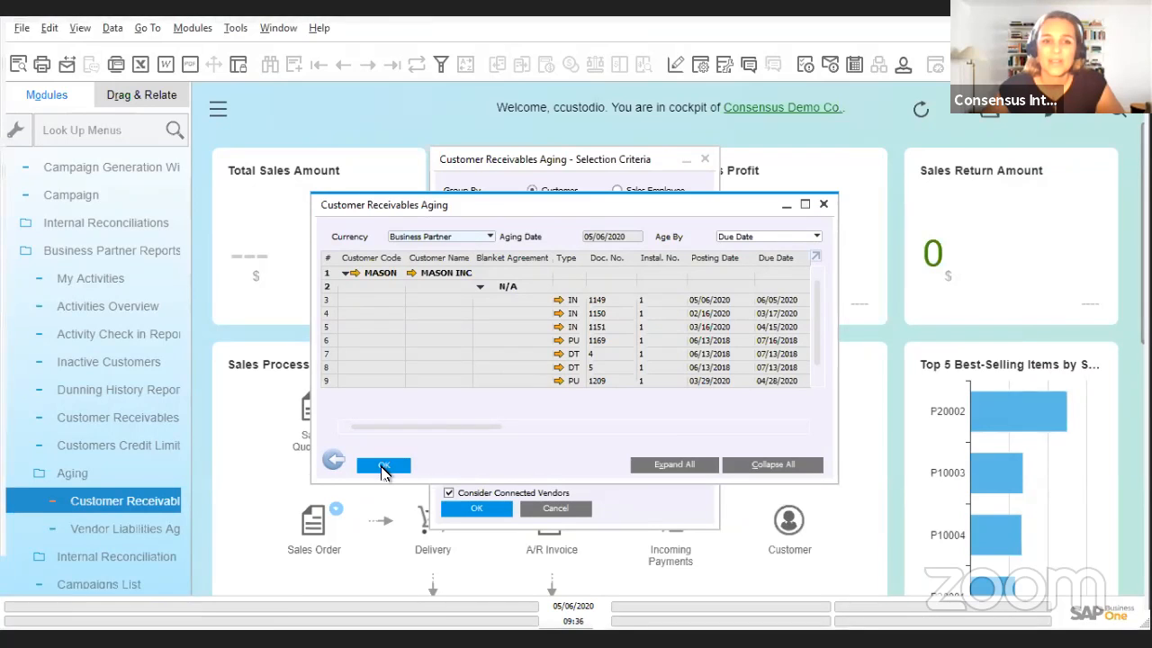
click(382, 464)
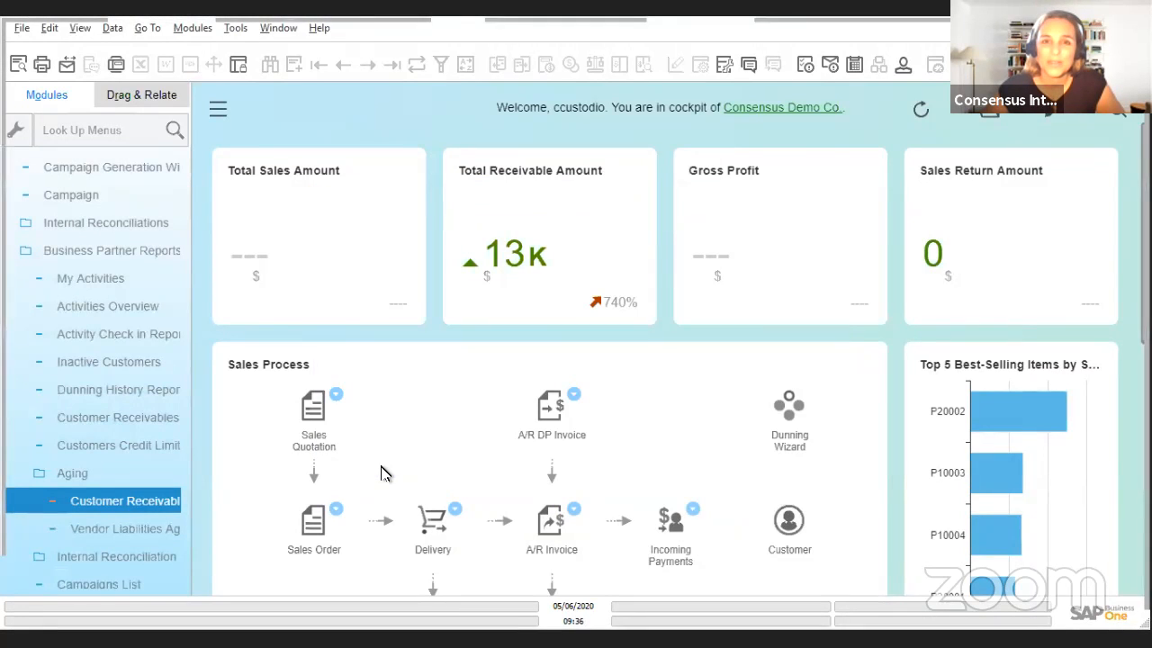
mouse_move(630, 108)
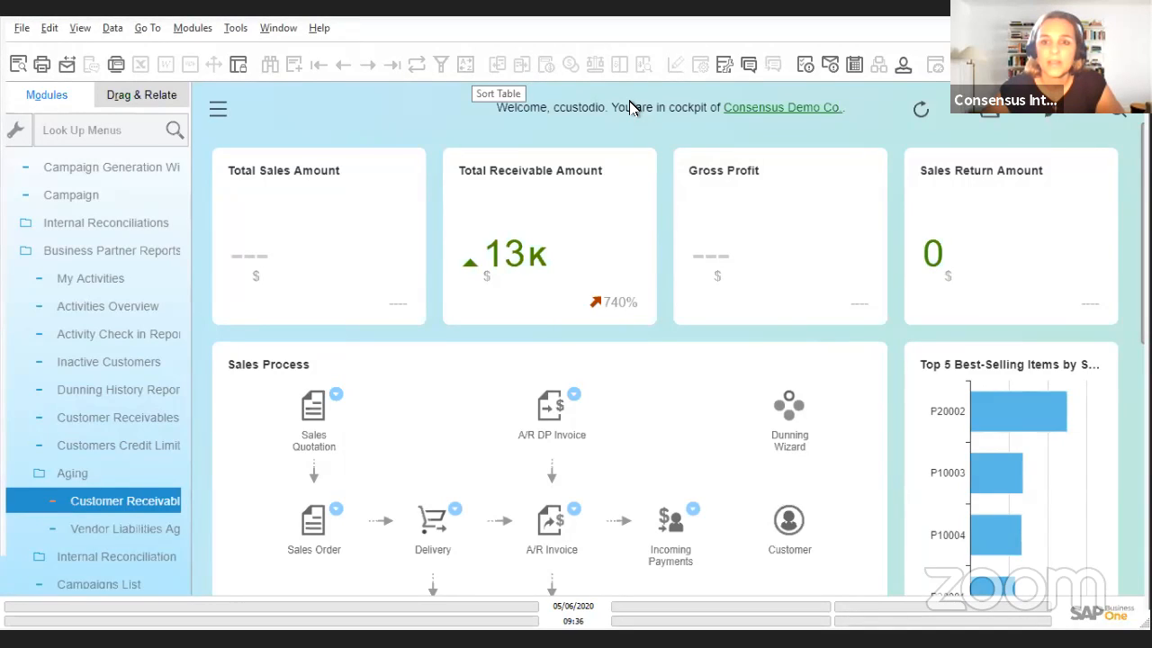
mouse_move(630, 106)
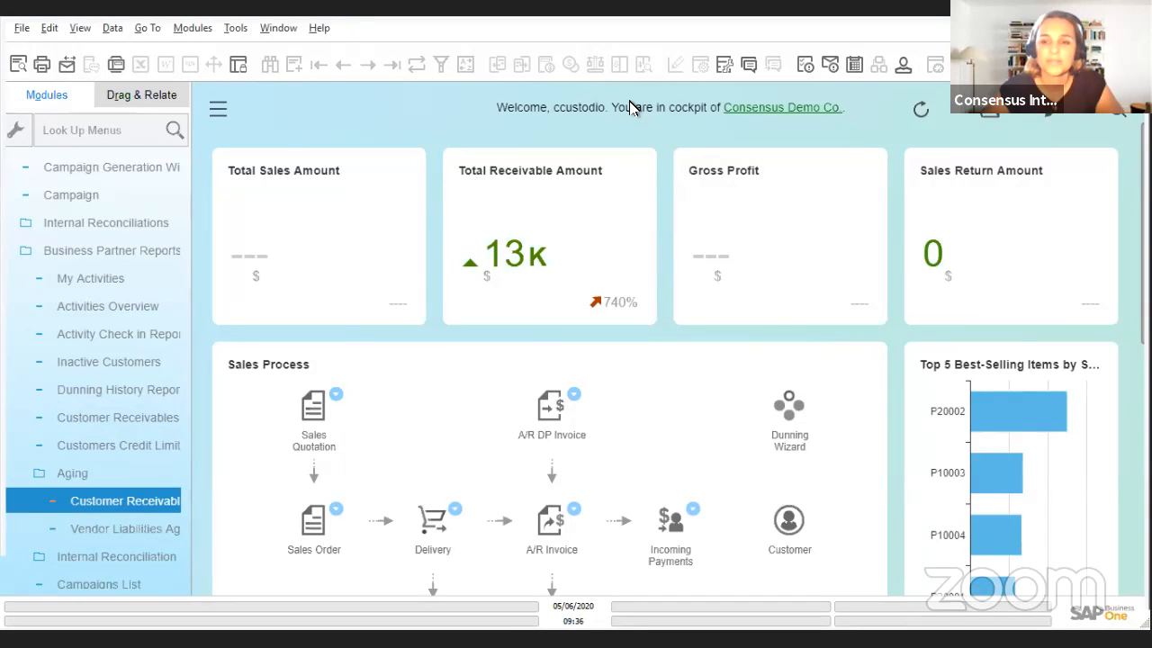
mouse_move(738, 429)
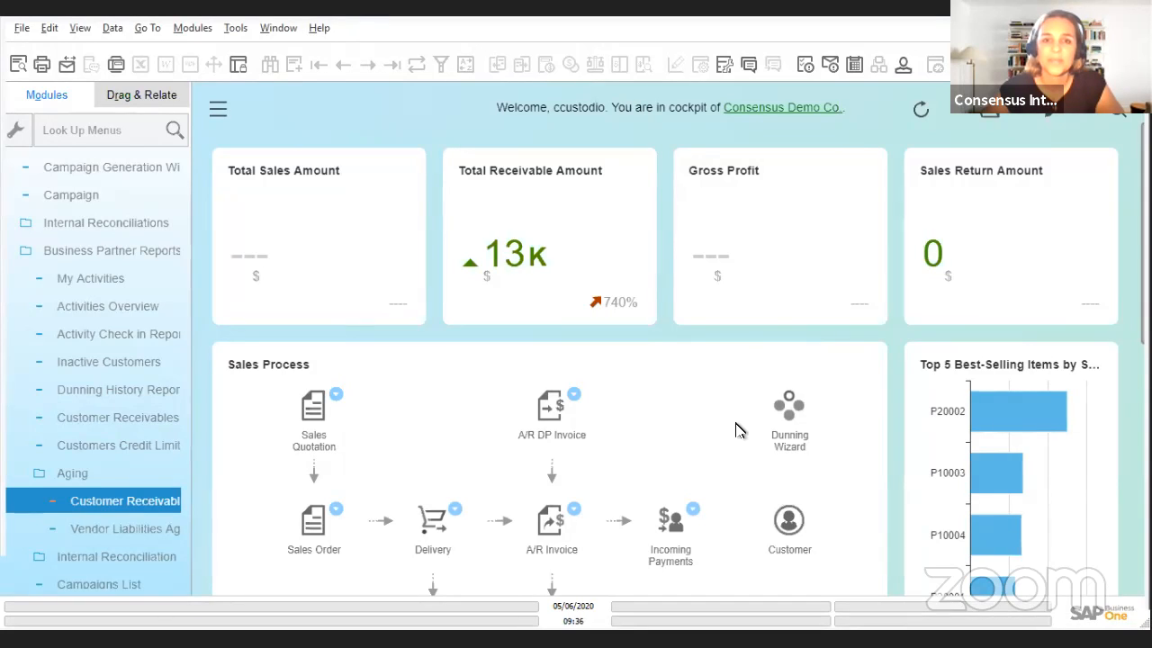